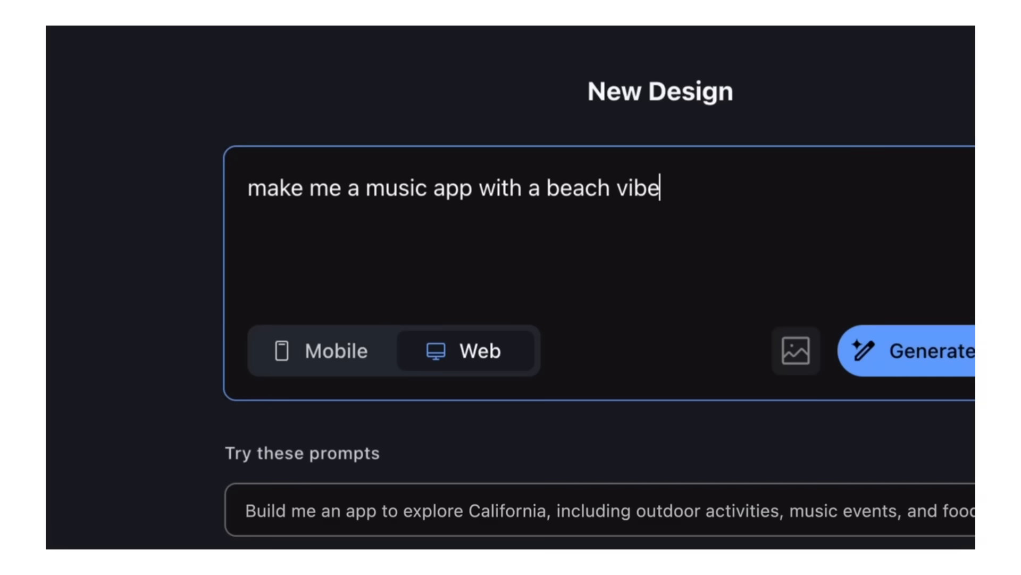
# Generate the beach music app screens, pick a yellow accent, and begin a search-function request
pyautogui.click(912, 350)
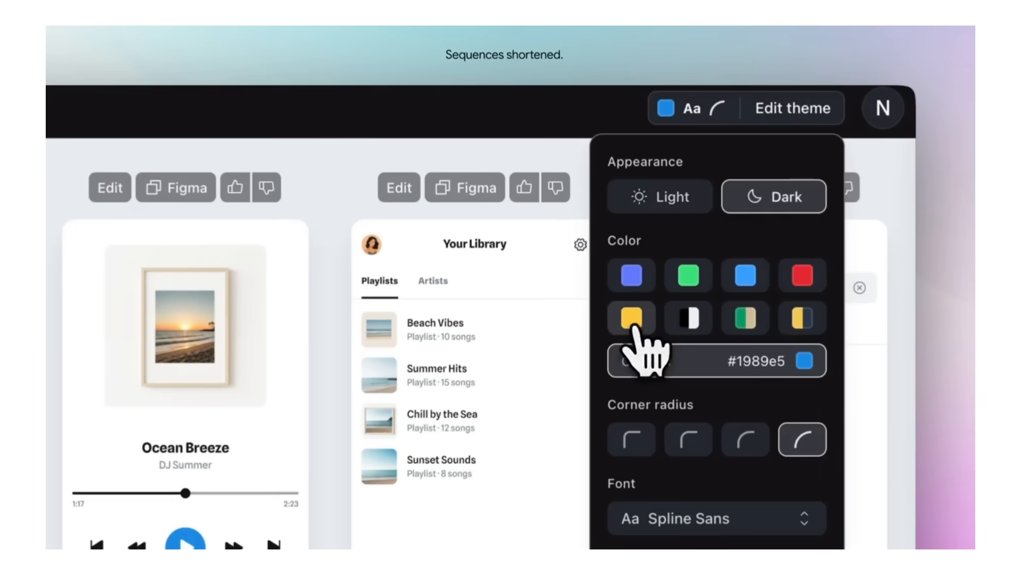
pyautogui.click(630, 319)
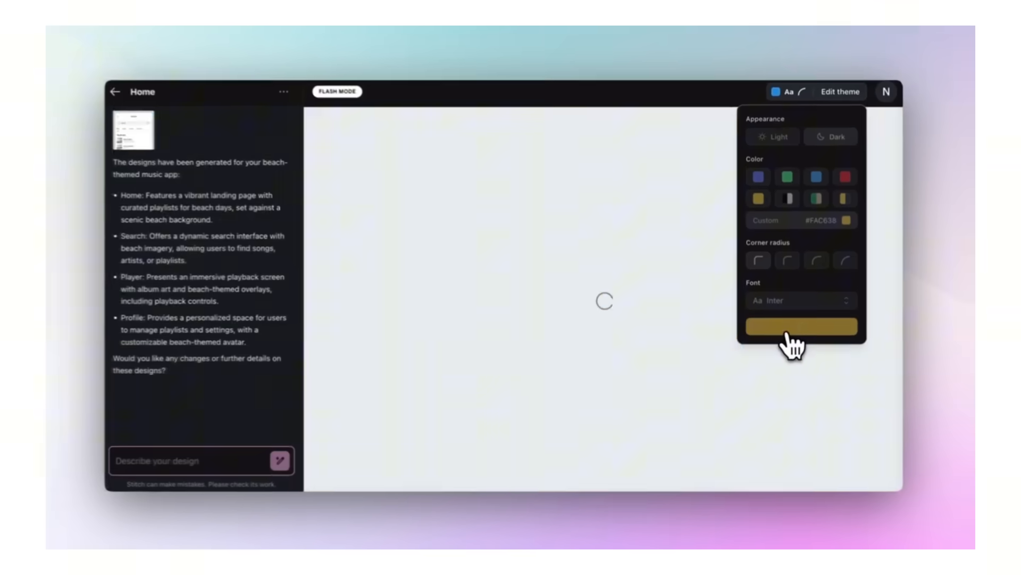
pyautogui.write('add a search function to')
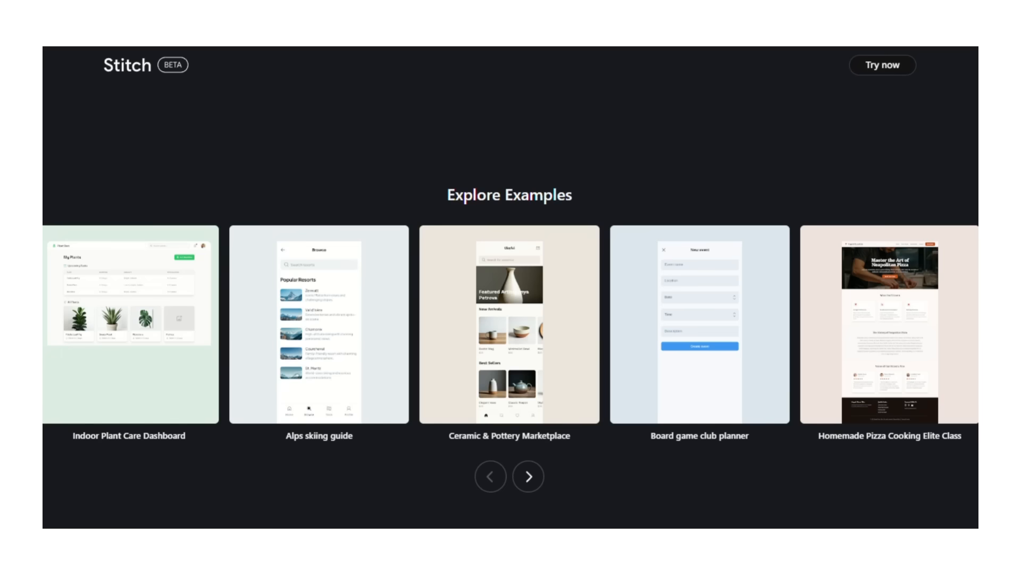
pyautogui.scroll(-3)
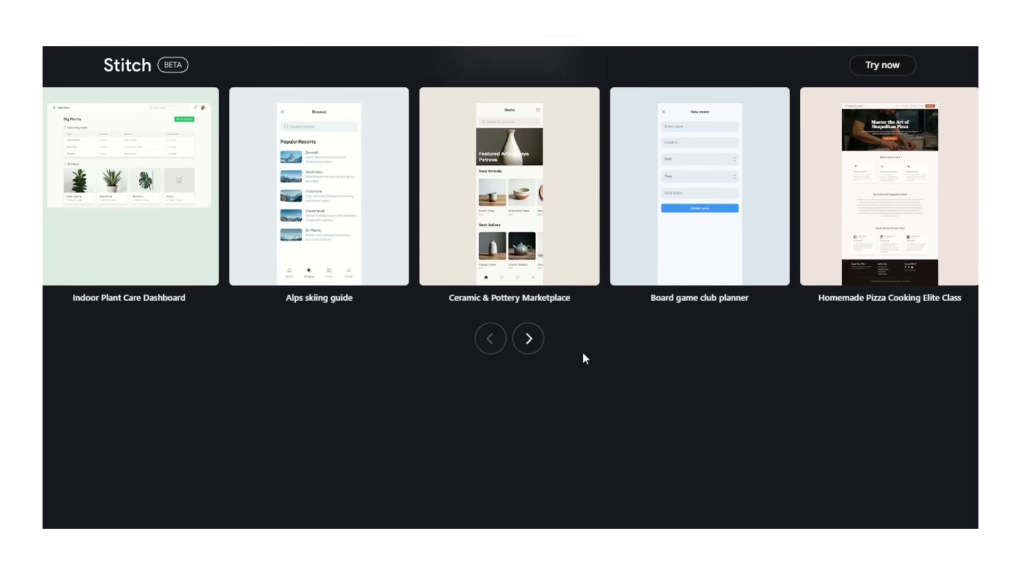
pyautogui.scroll(-3)
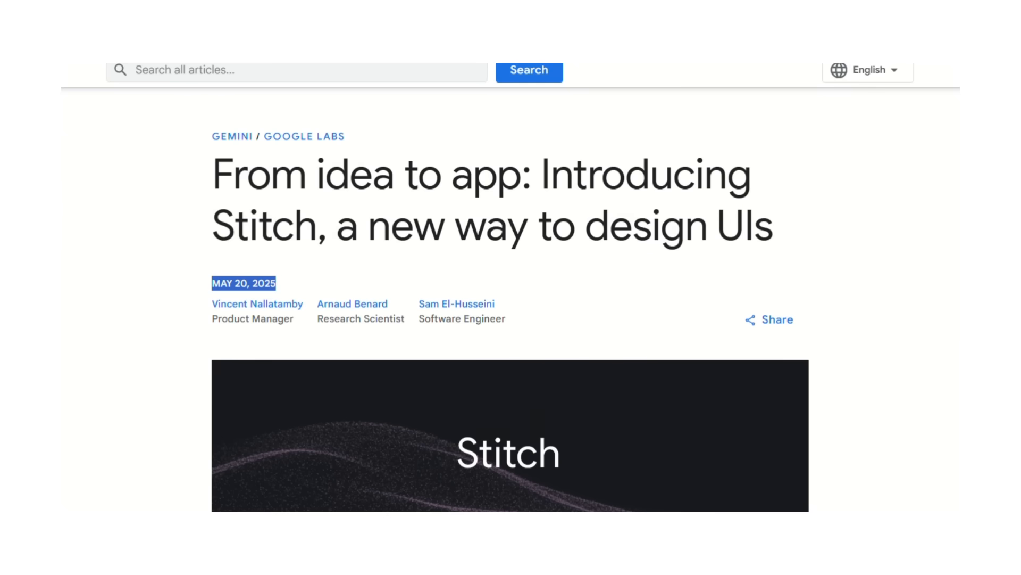
pyautogui.moveTo(903, 264)
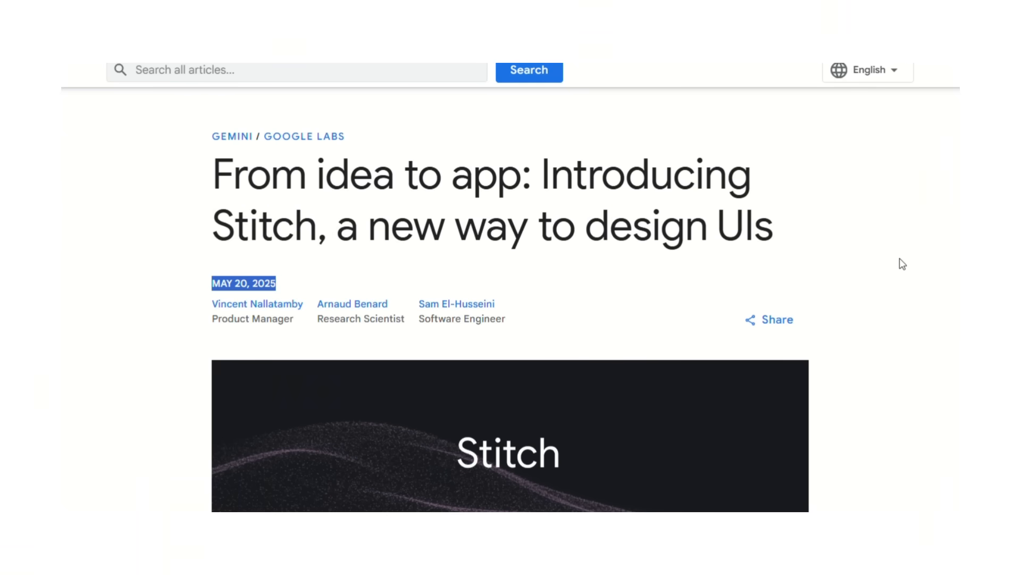
pyautogui.scroll(-3)
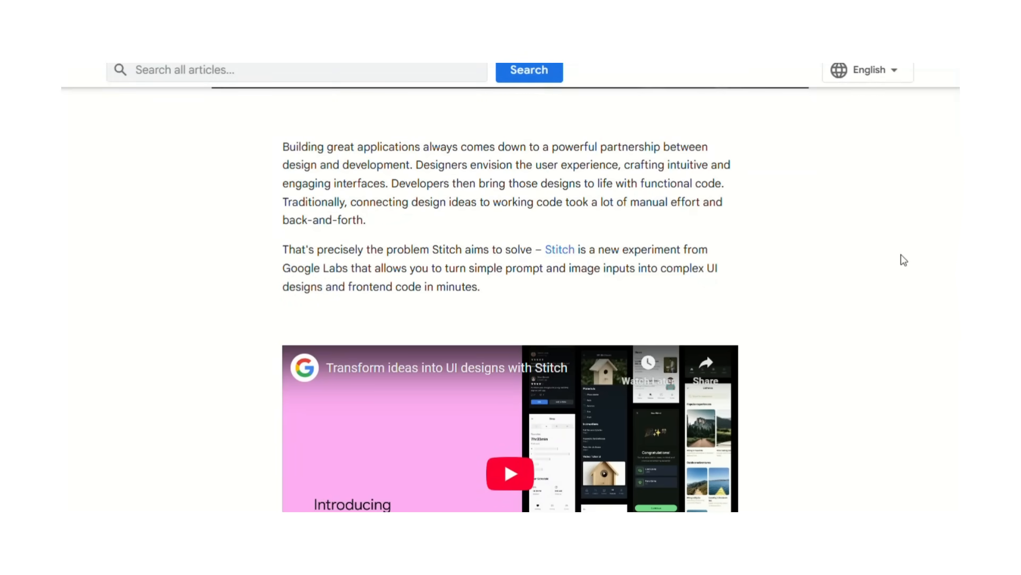
pyautogui.scroll(-3)
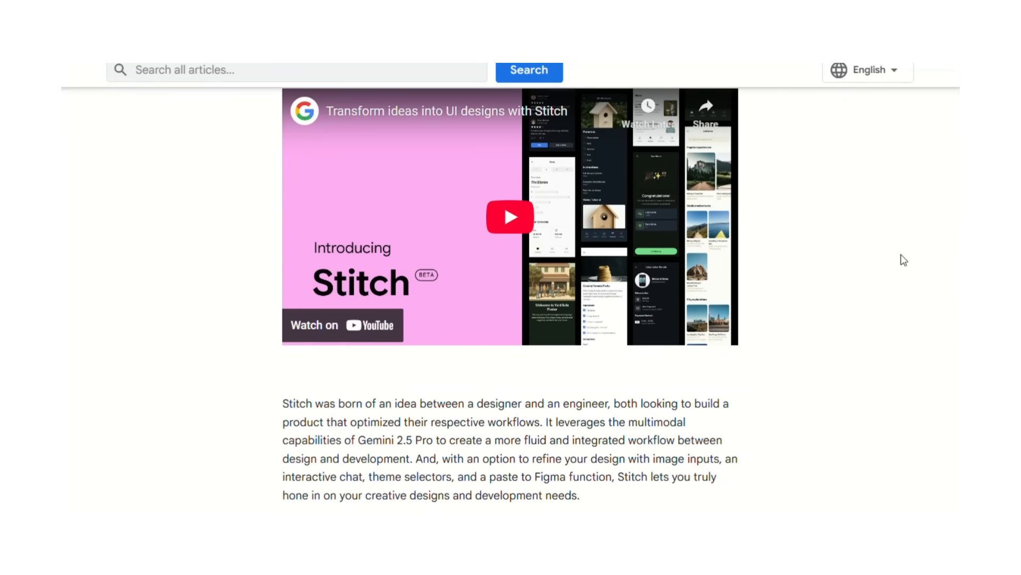
pyautogui.scroll(-3)
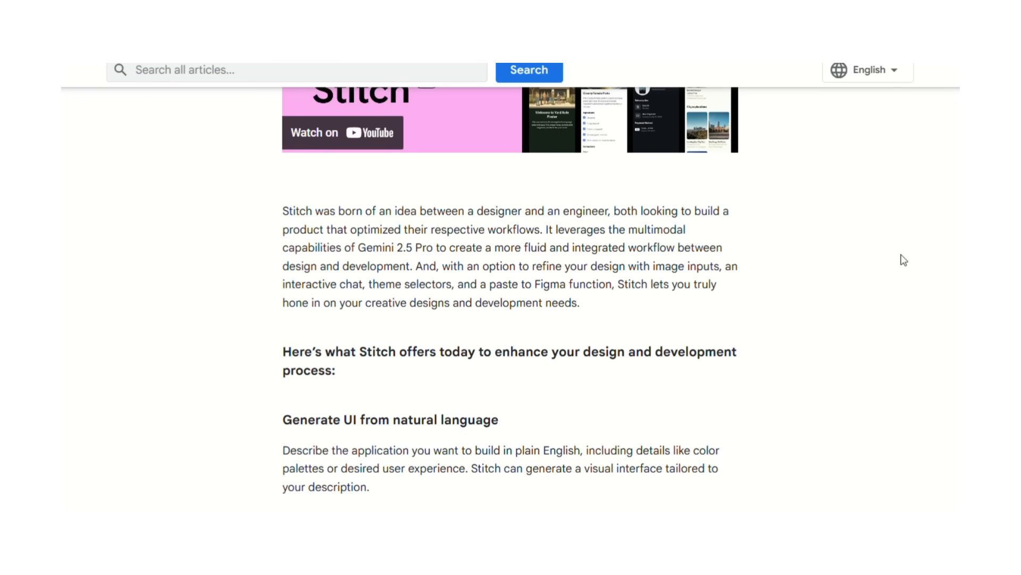
pyautogui.scroll(-3)
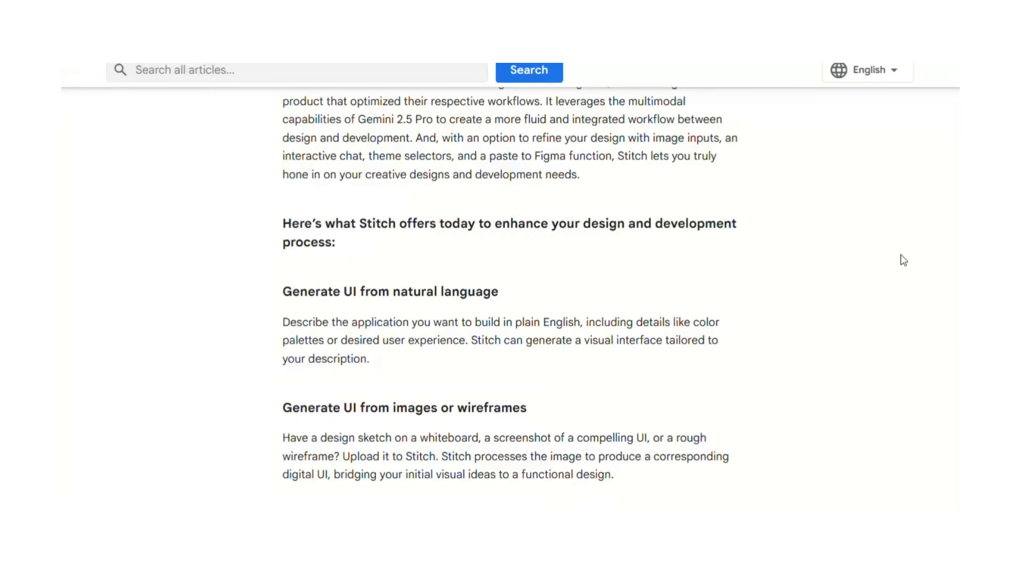
pyautogui.scroll(-3)
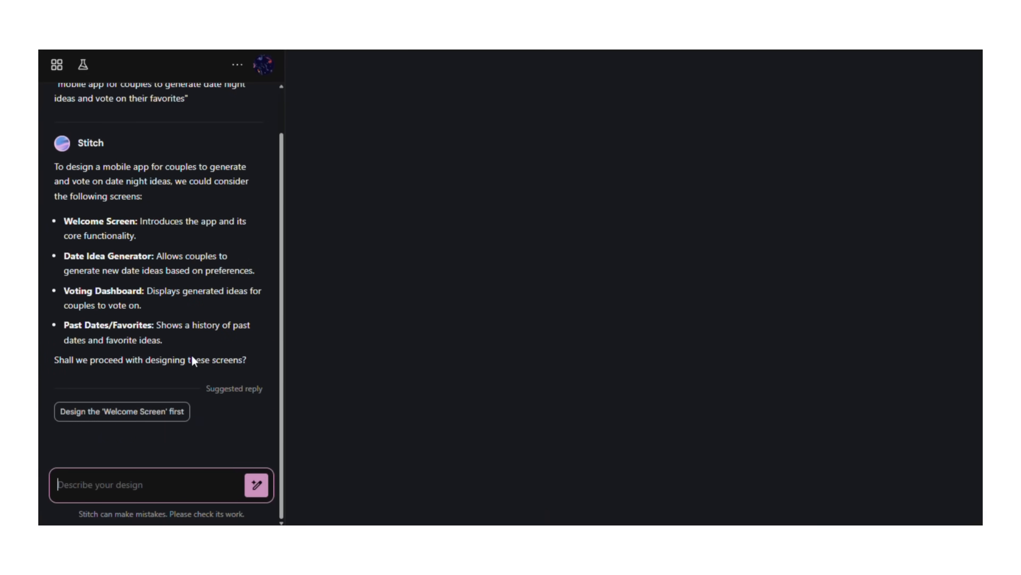
pyautogui.click(121, 412)
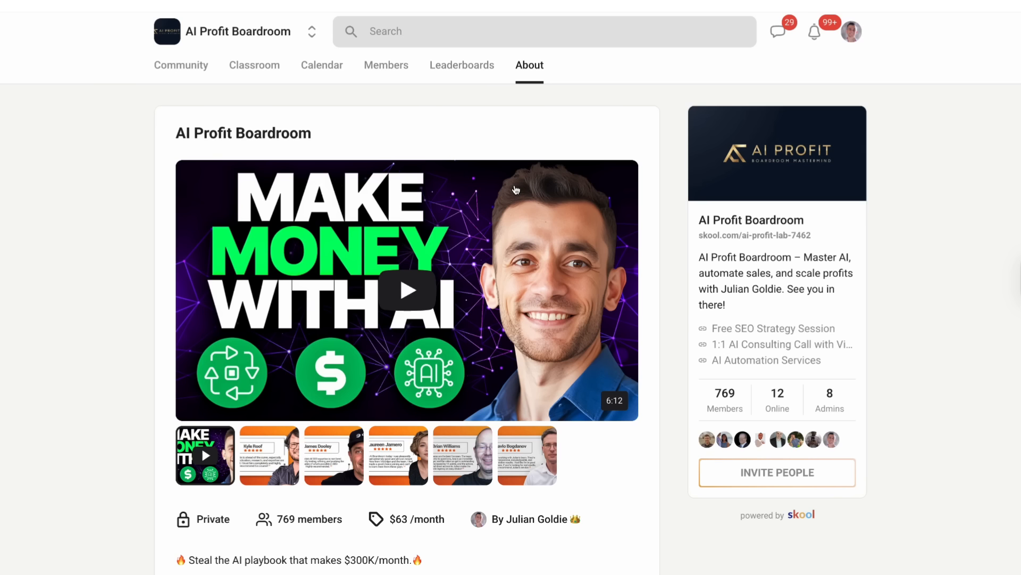
# Browse the N8N Templates & Workflows course in Classroom, then return to the community feed
pyautogui.click(254, 64)
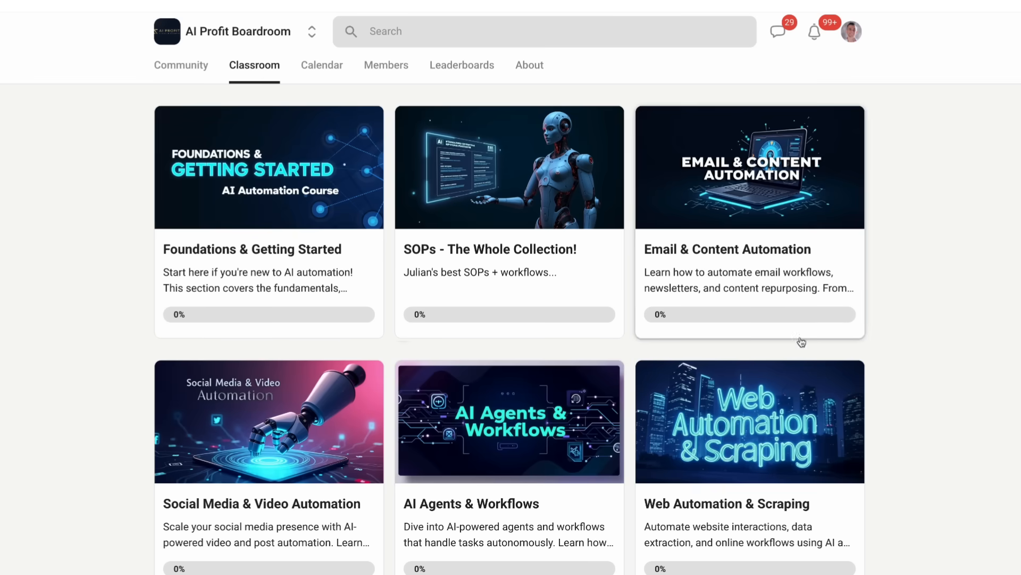
pyautogui.scroll(-3)
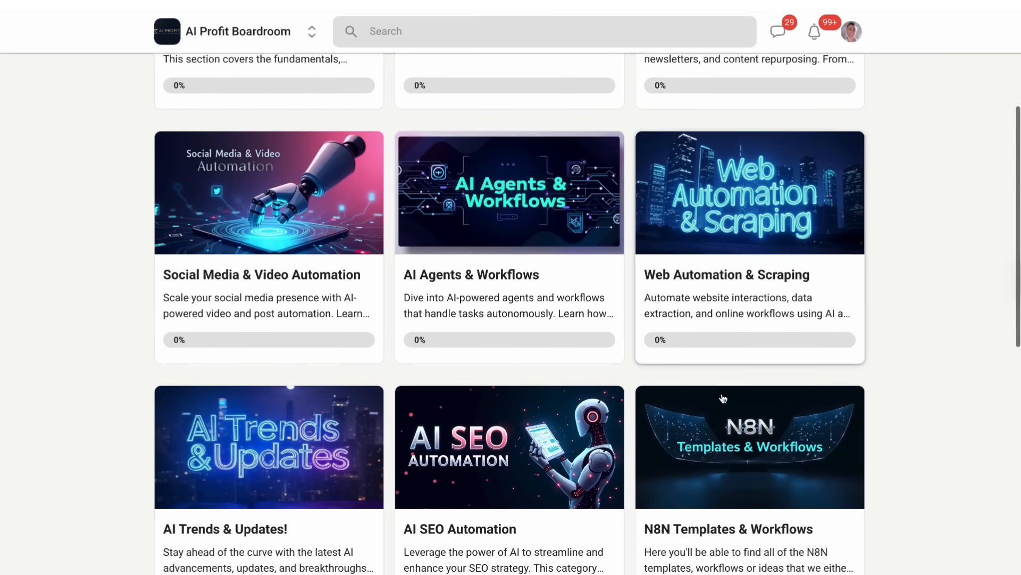
pyautogui.click(749, 446)
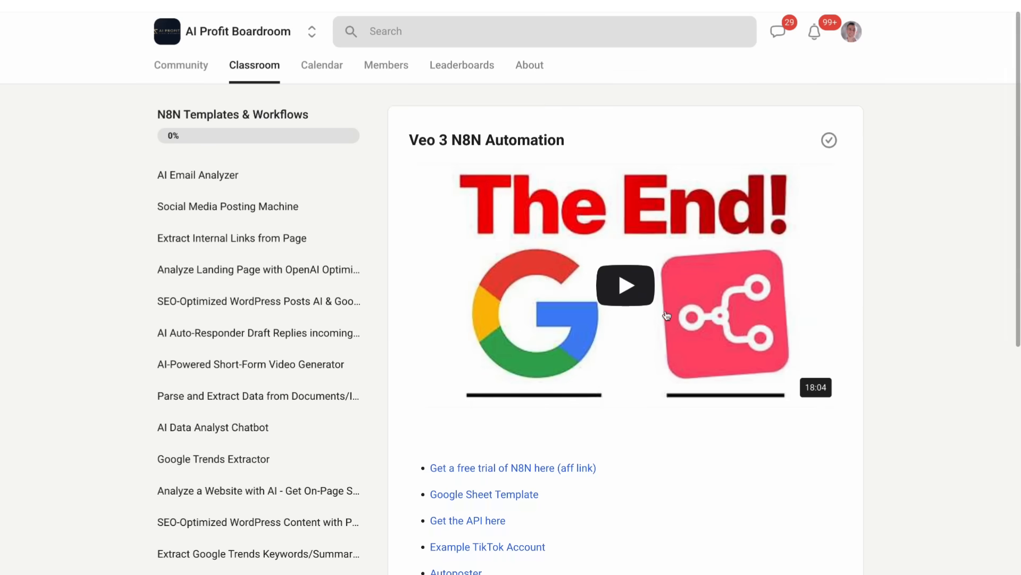
pyautogui.scroll(-3)
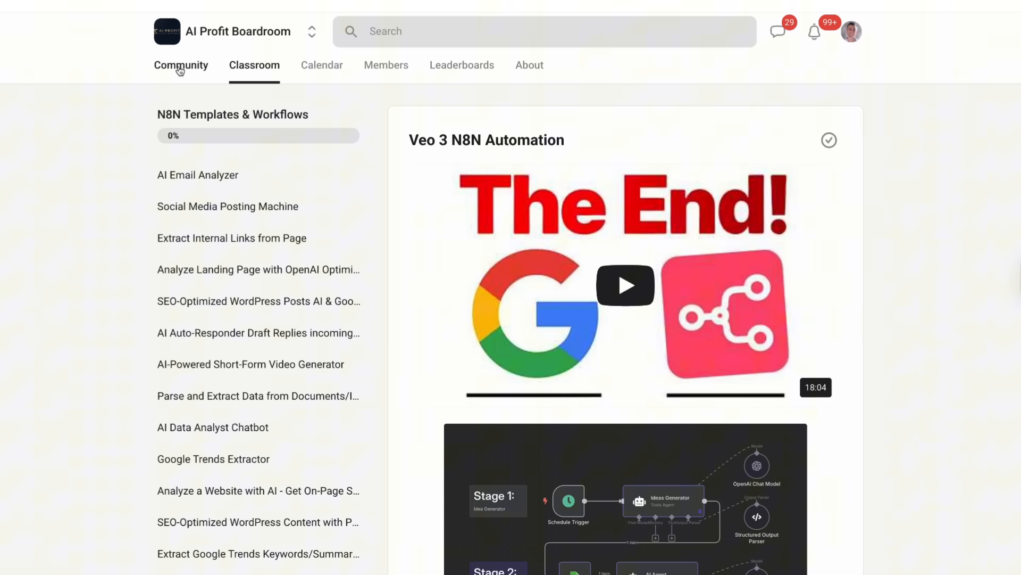
pyautogui.click(181, 64)
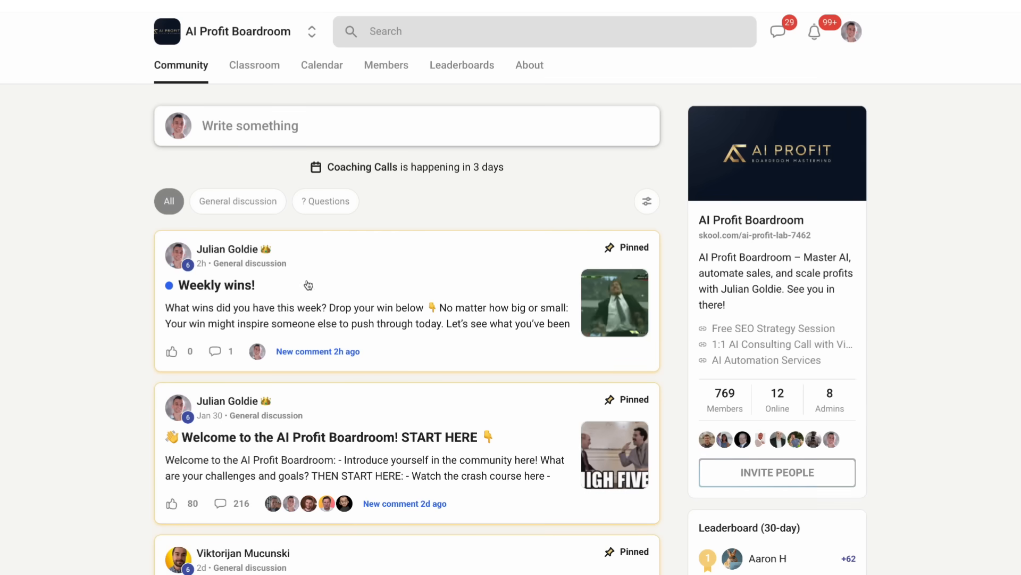
pyautogui.click(220, 284)
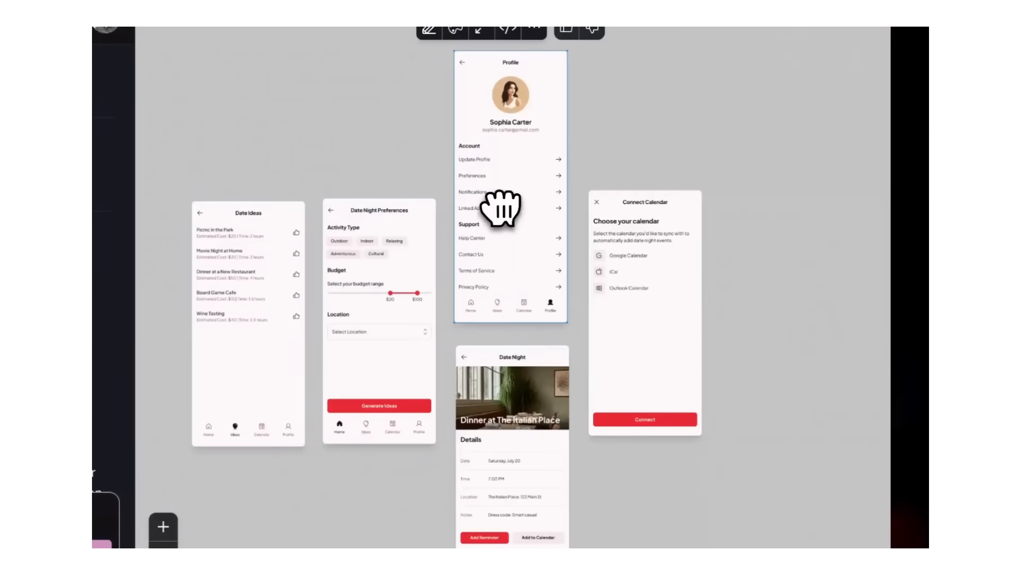
pyautogui.moveTo(514, 244)
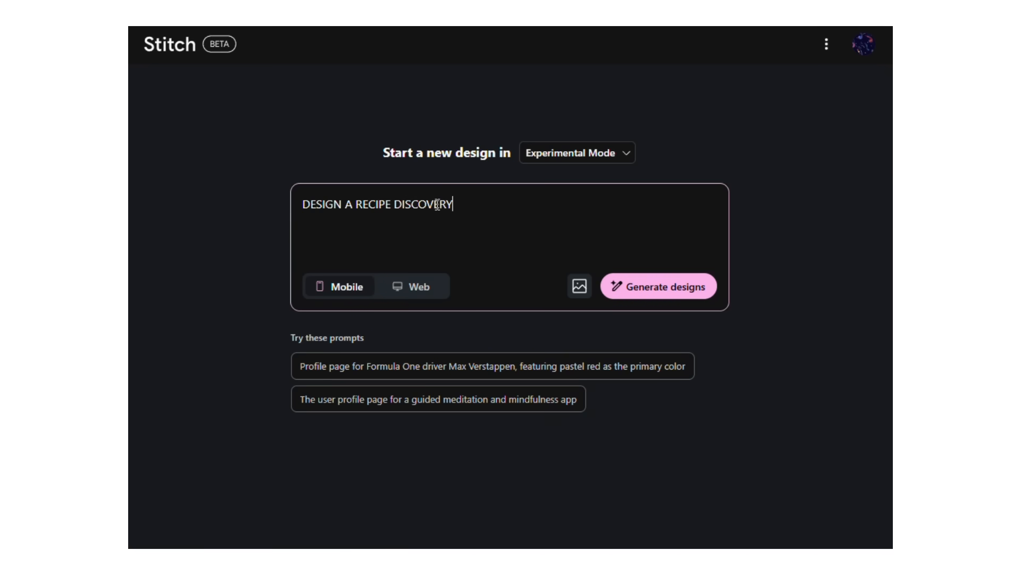
# Enter the recipe-discovery platform prompt for home cooking enthusiasts and generate mobile designs
pyautogui.write('PLA')
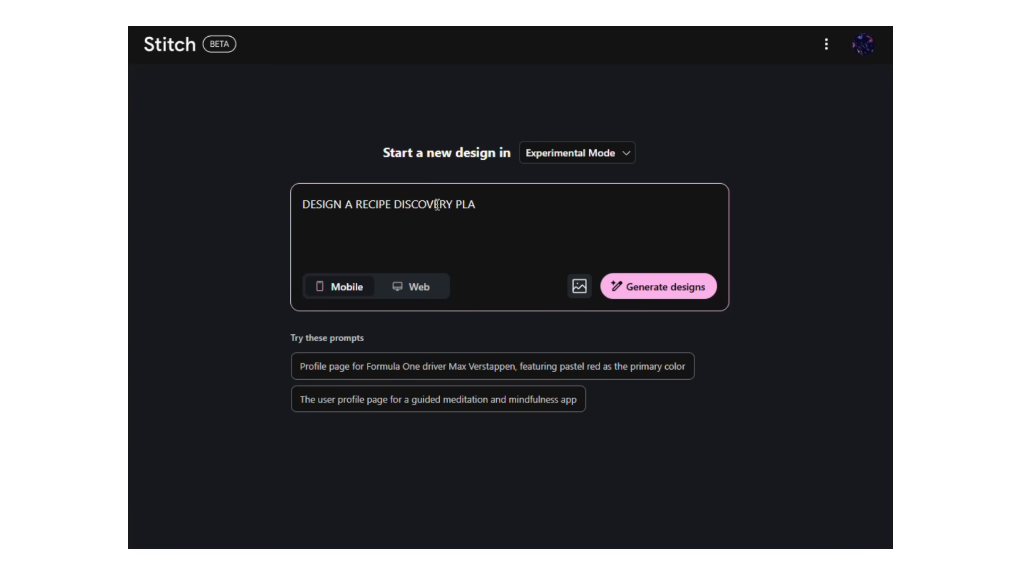
pyautogui.write('TFORM FOR')
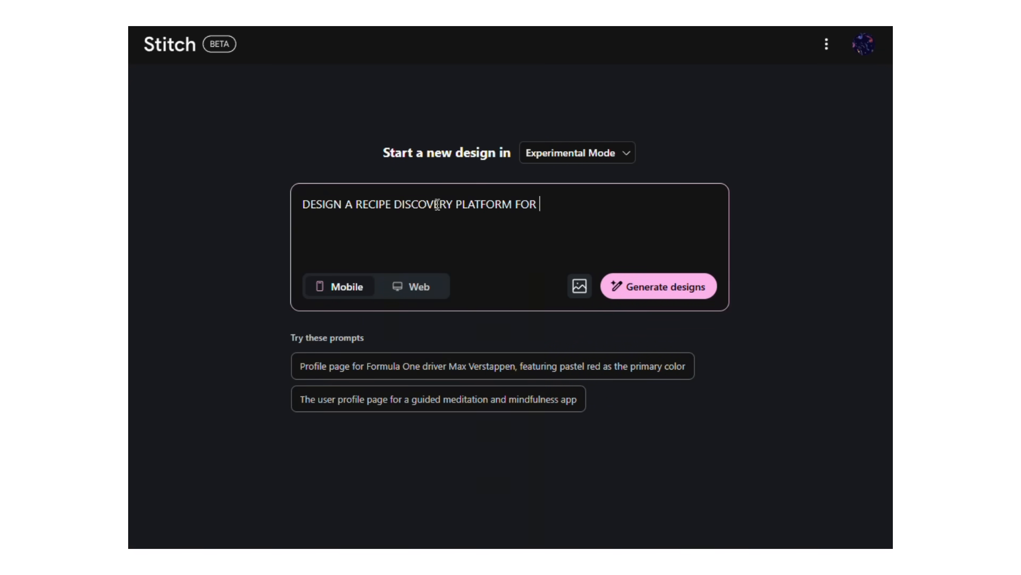
pyautogui.write('HOME COOKING')
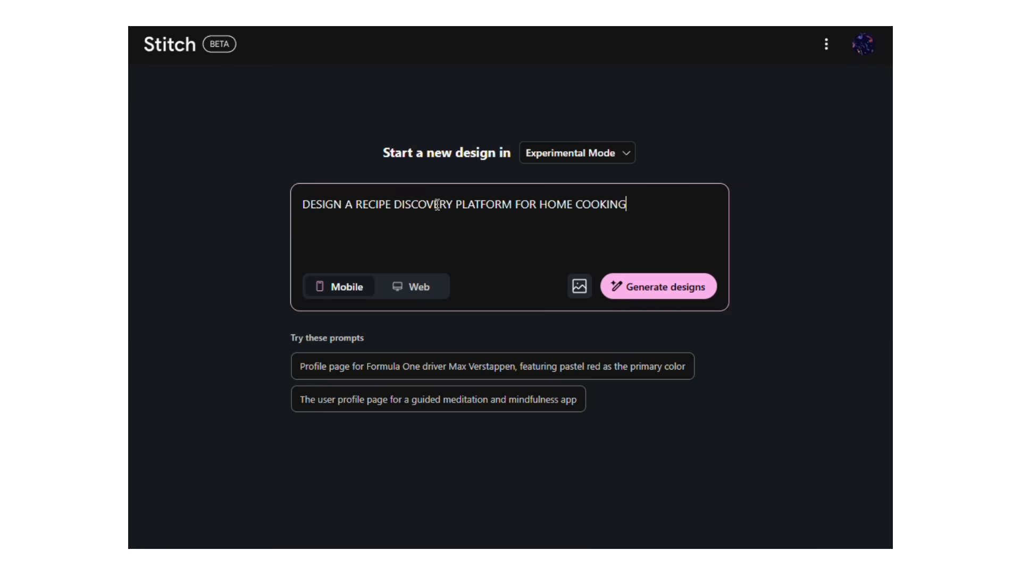
pyautogui.write('ENTHUSIA')
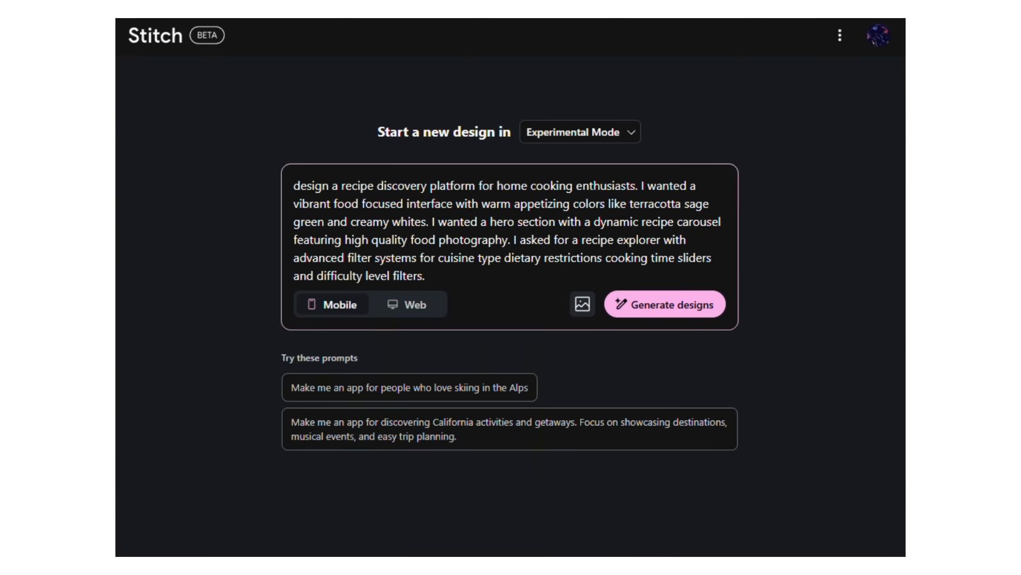
pyautogui.moveTo(666, 313)
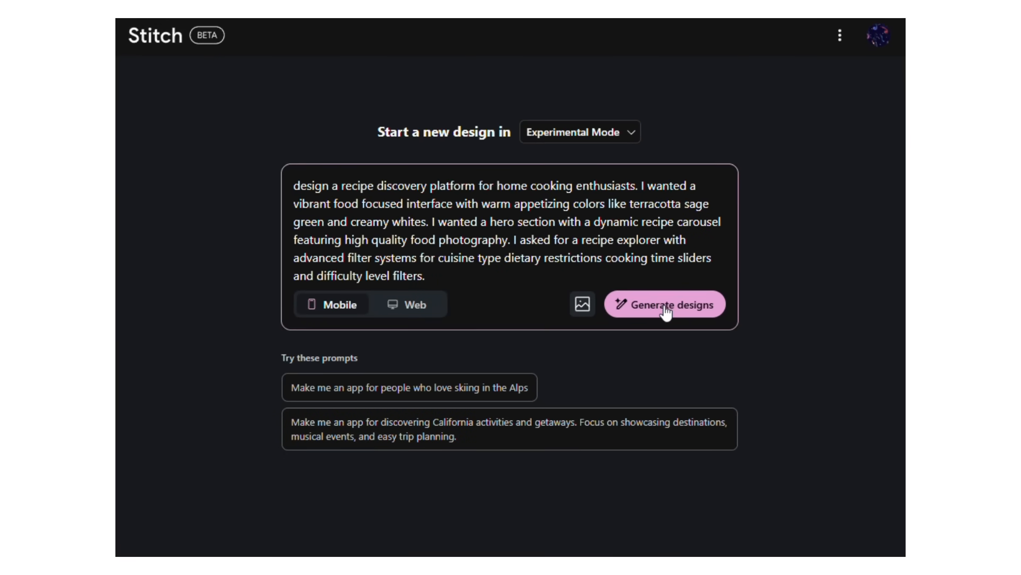
pyautogui.click(665, 305)
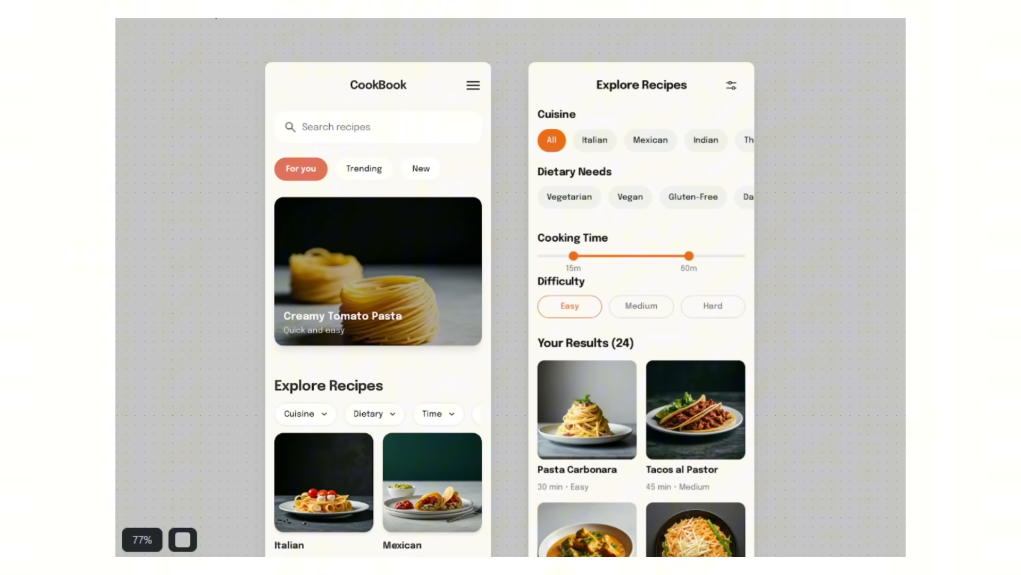
# Scroll through the CookBook screens to review the pesto pasta recipe and cook profile
pyautogui.scroll(-3)
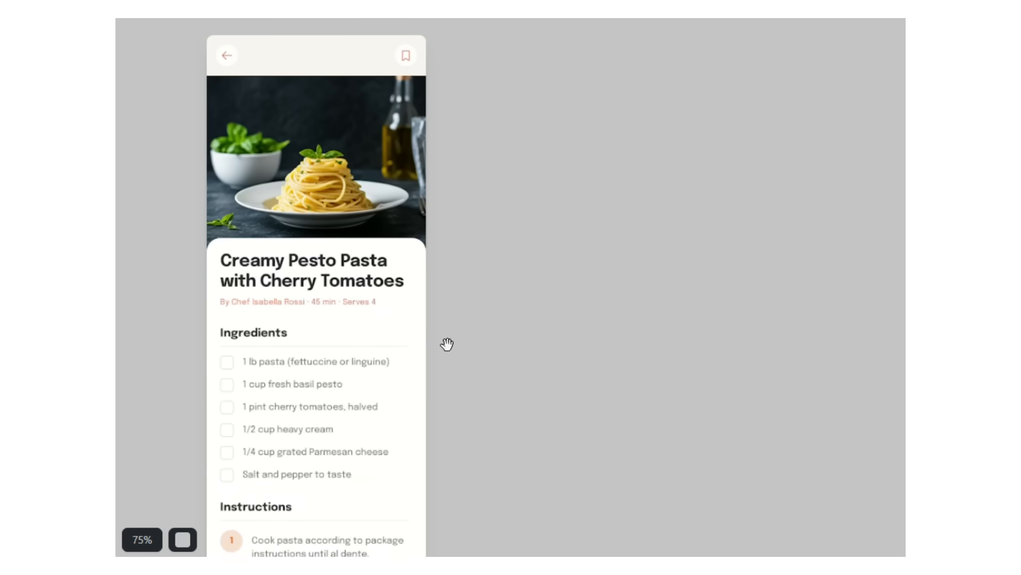
pyautogui.scroll(-3)
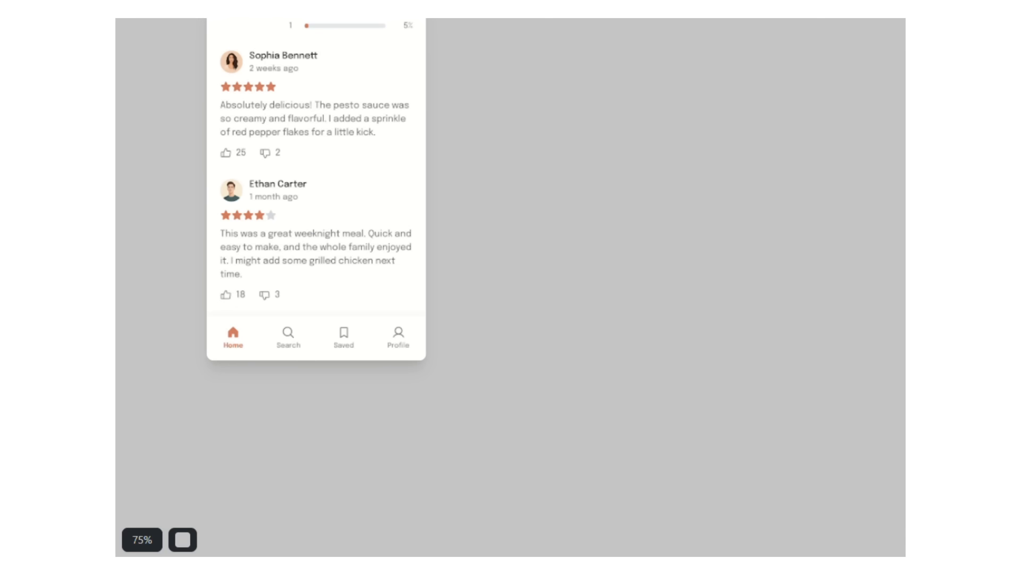
pyautogui.click(398, 337)
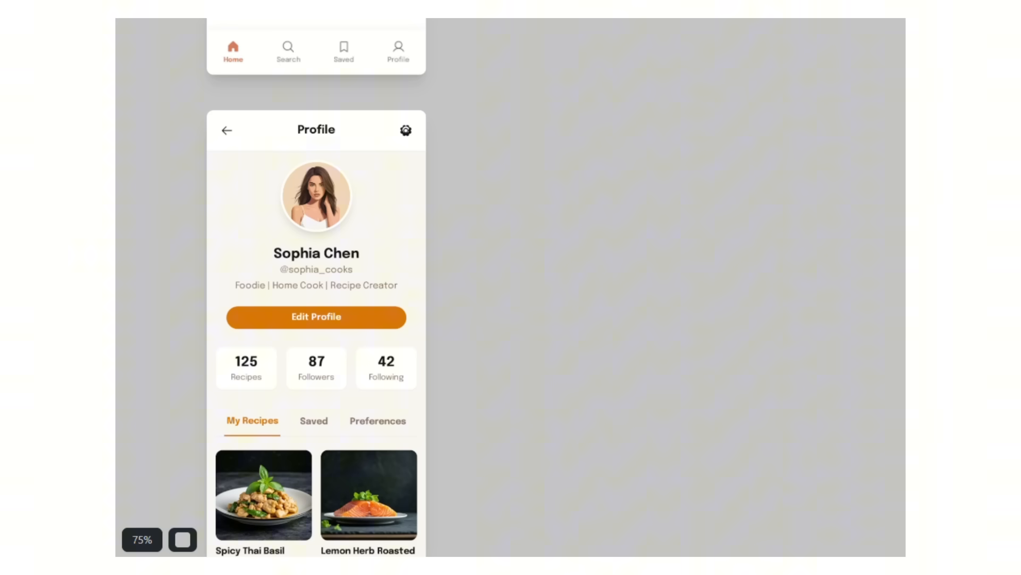
pyautogui.scroll(-3)
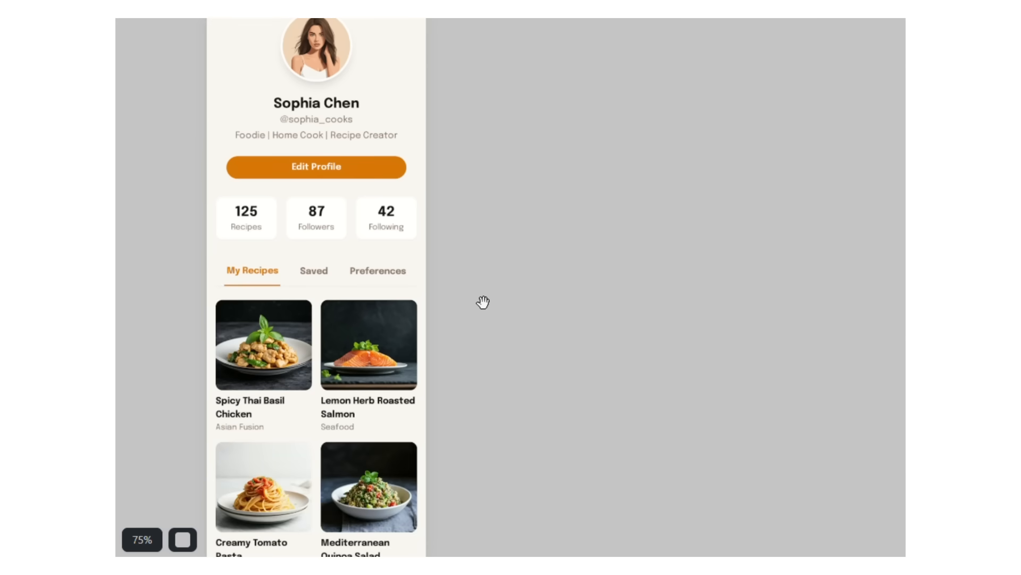
pyautogui.scroll(-3)
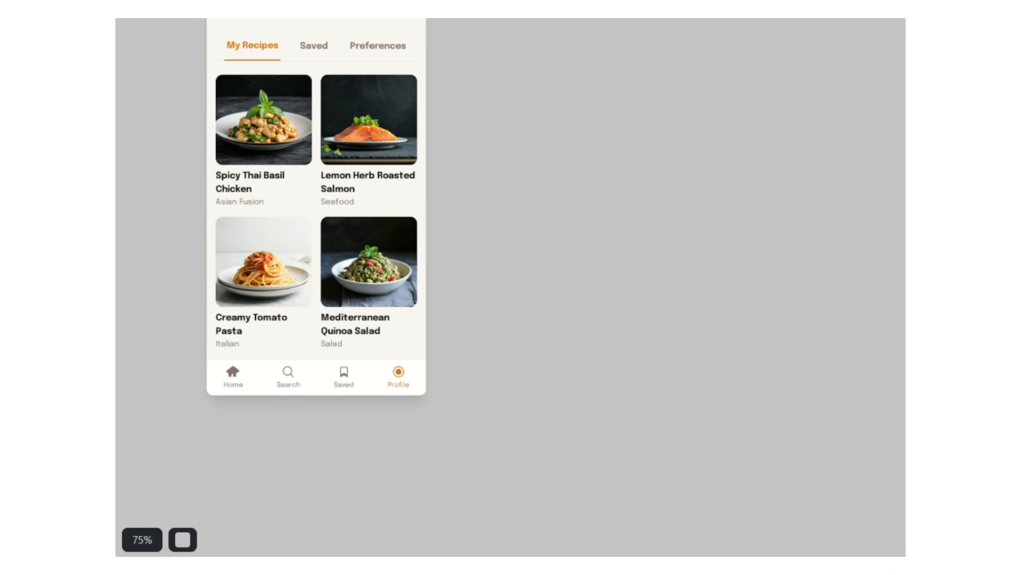
pyautogui.scroll(-3)
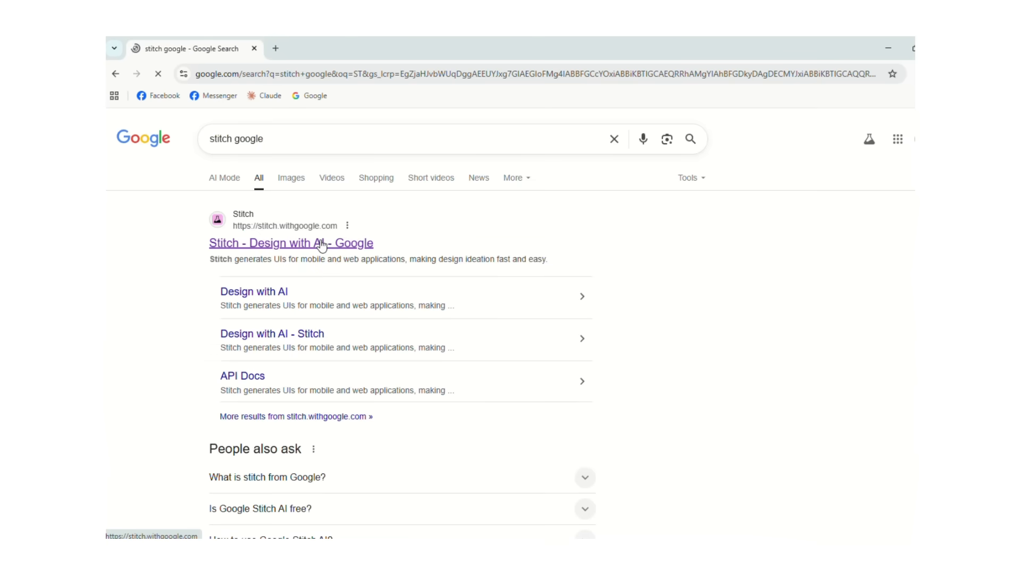
# Open the 'Stitch - Design with AI' search result and choose Try now
pyautogui.click(291, 243)
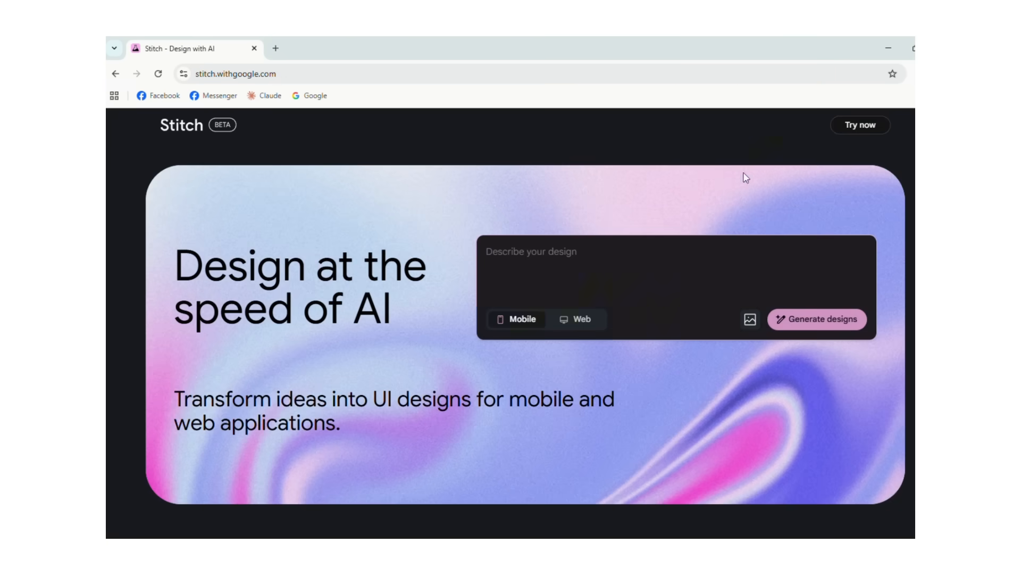
pyautogui.click(859, 125)
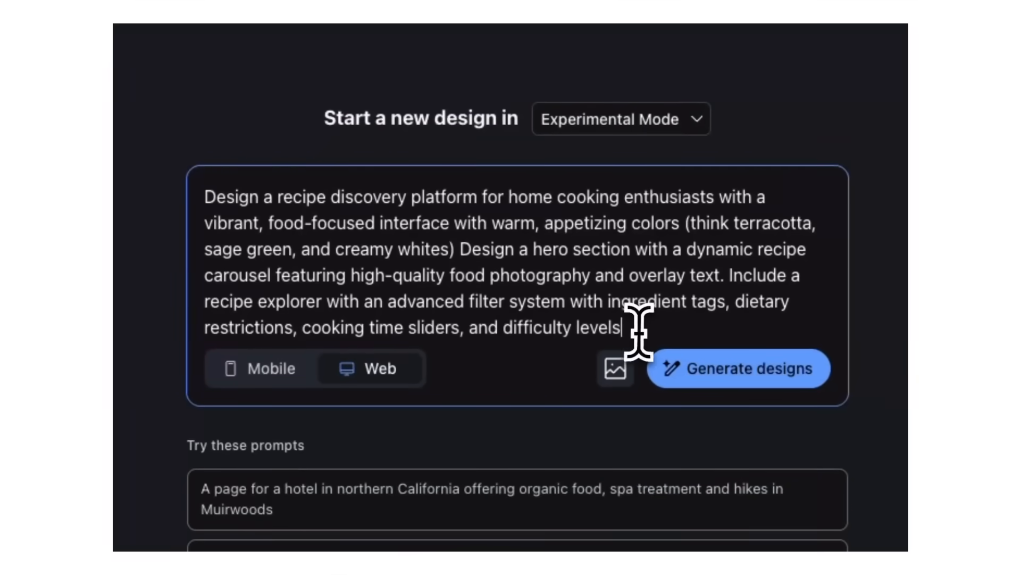
# Generate the Culinary Canvas recipe web homepage and send a 'create a screen' follow-up
pyautogui.click(737, 369)
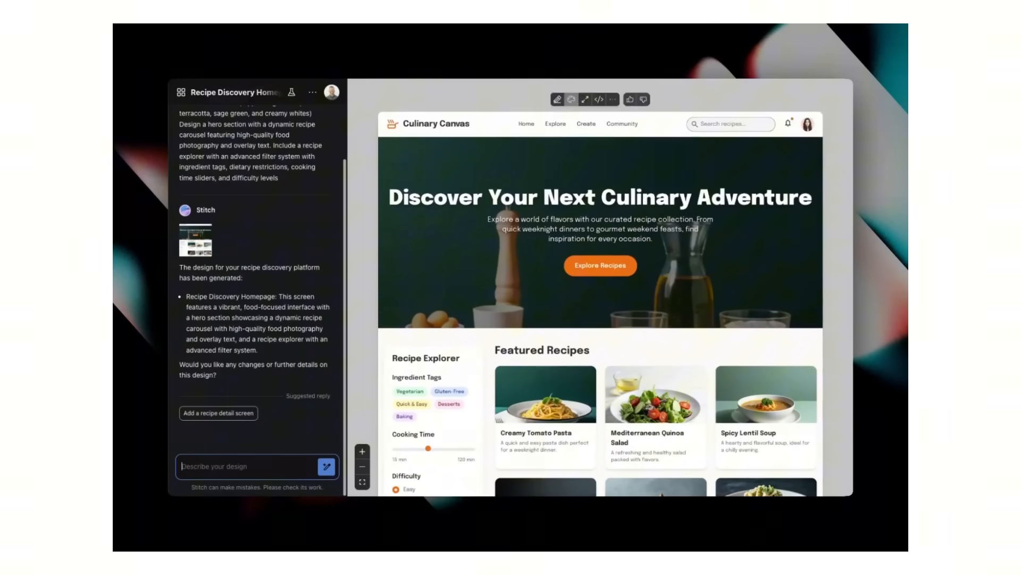
pyautogui.write('create a screen that shows what happens when I click teh tom')
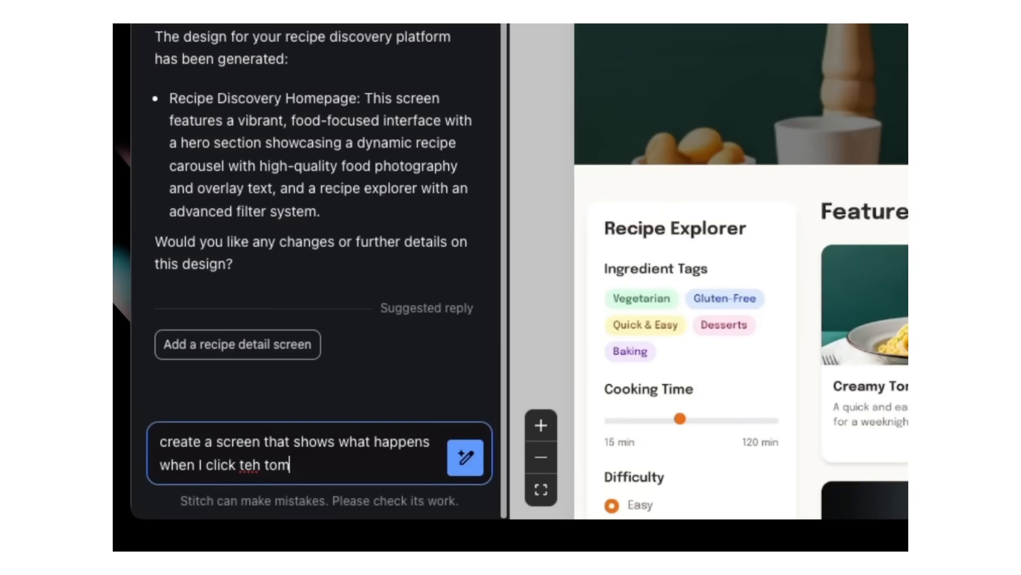
pyautogui.click(464, 456)
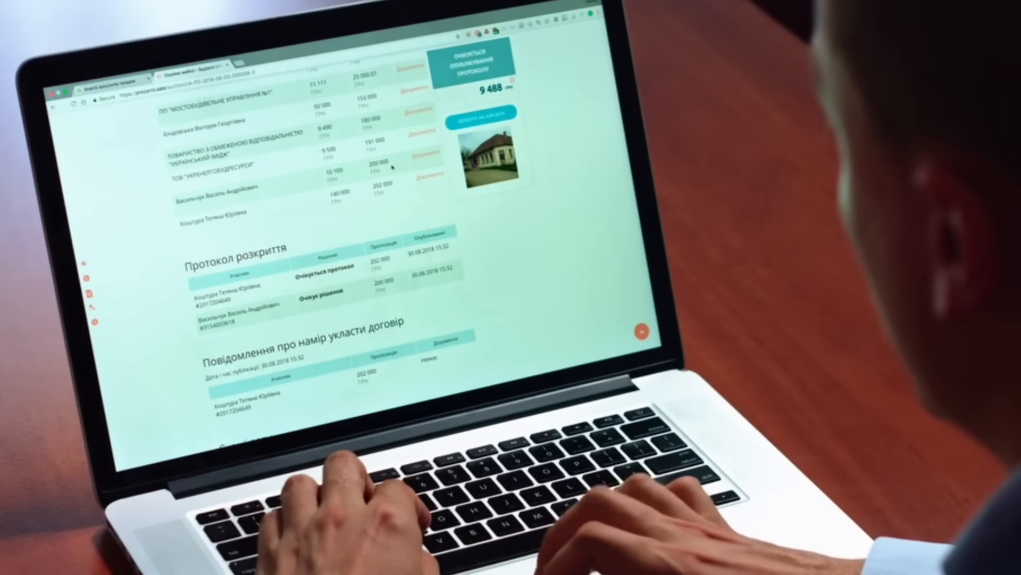
pyautogui.scroll(-3)
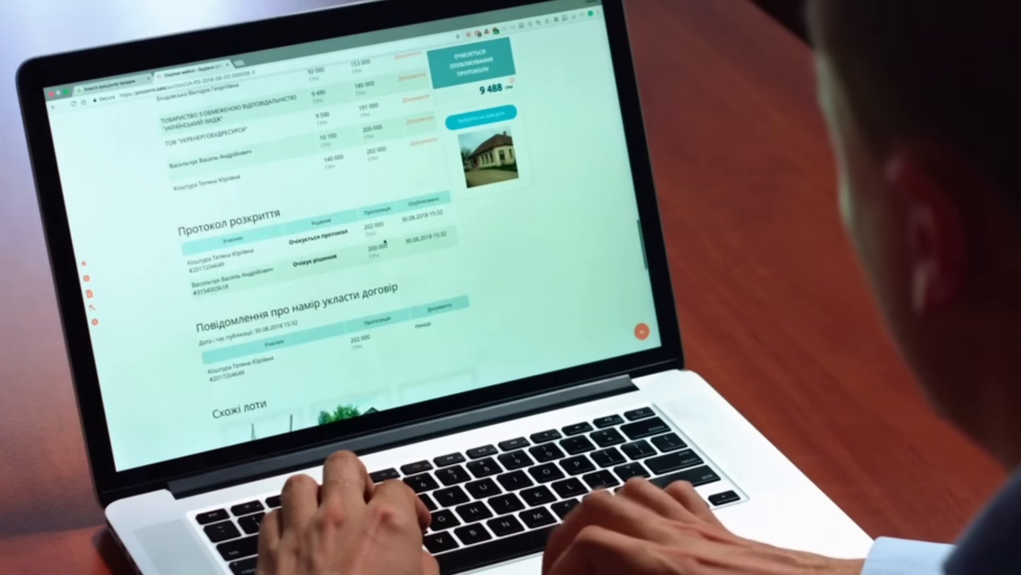
pyautogui.scroll(3)
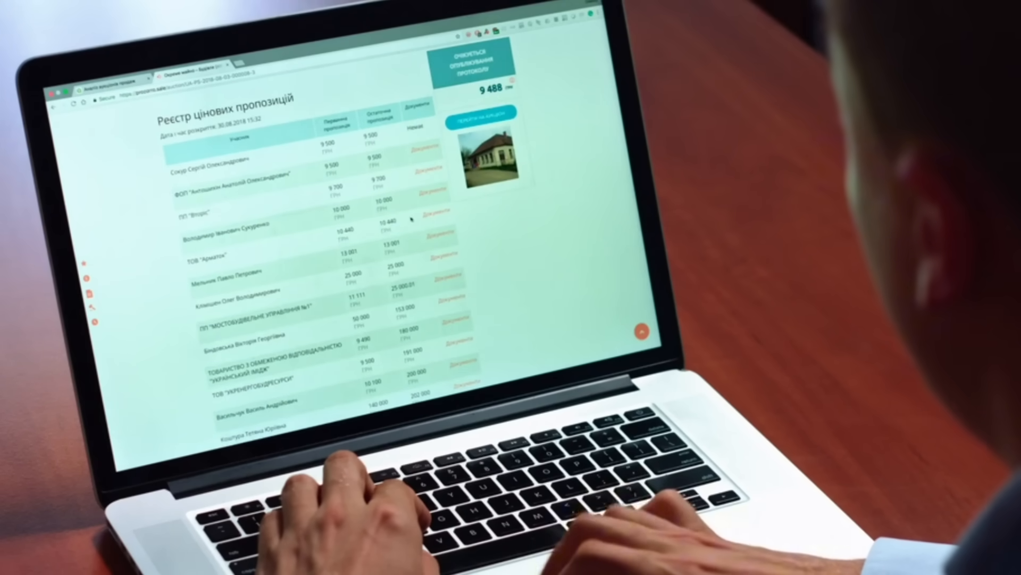
pyautogui.scroll(-3)
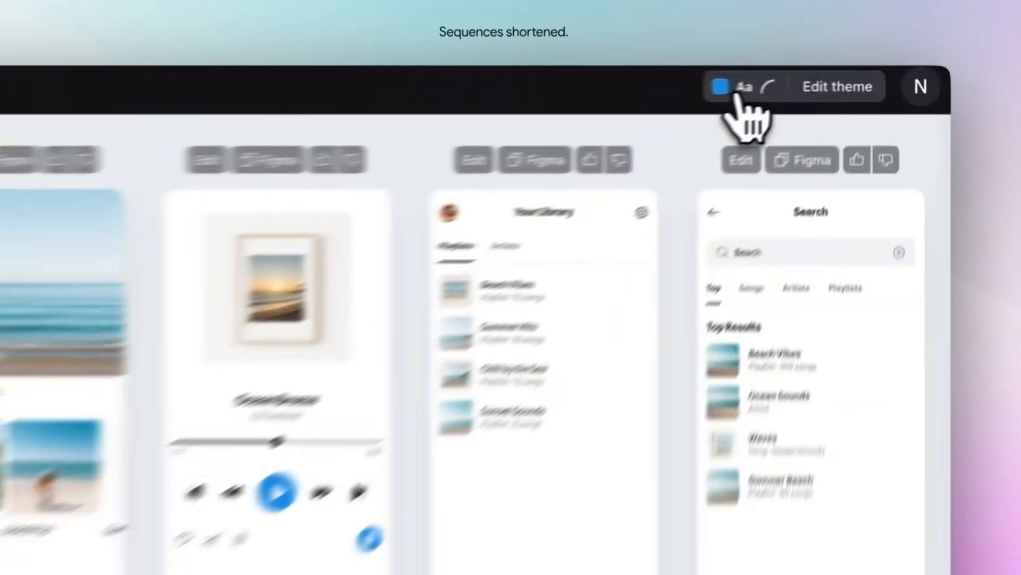
# Change the theme accent colour, request a search bar in chat, and copy the screen to Figma
pyautogui.click(719, 87)
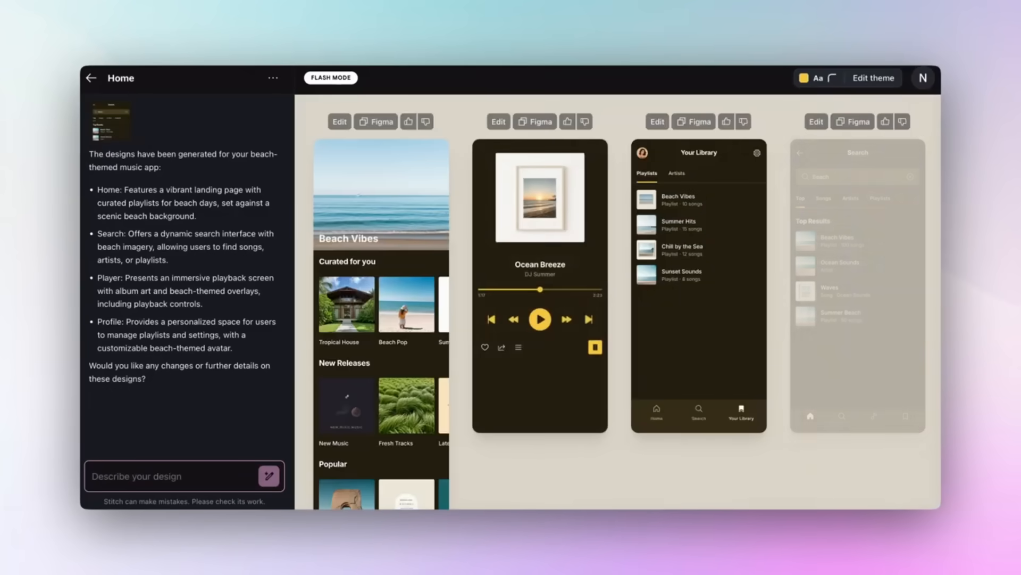
pyautogui.write('add a se')
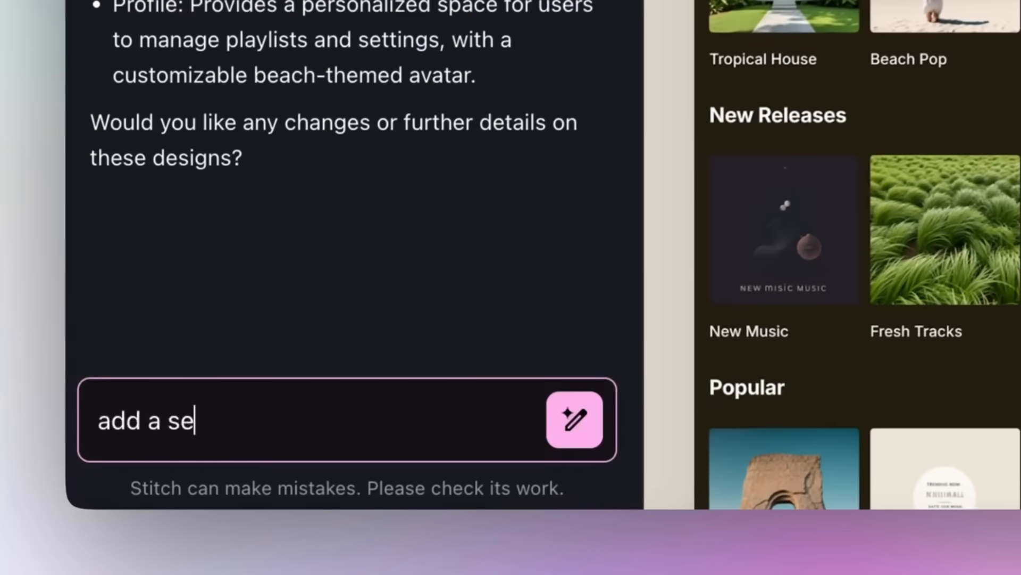
pyautogui.click(574, 420)
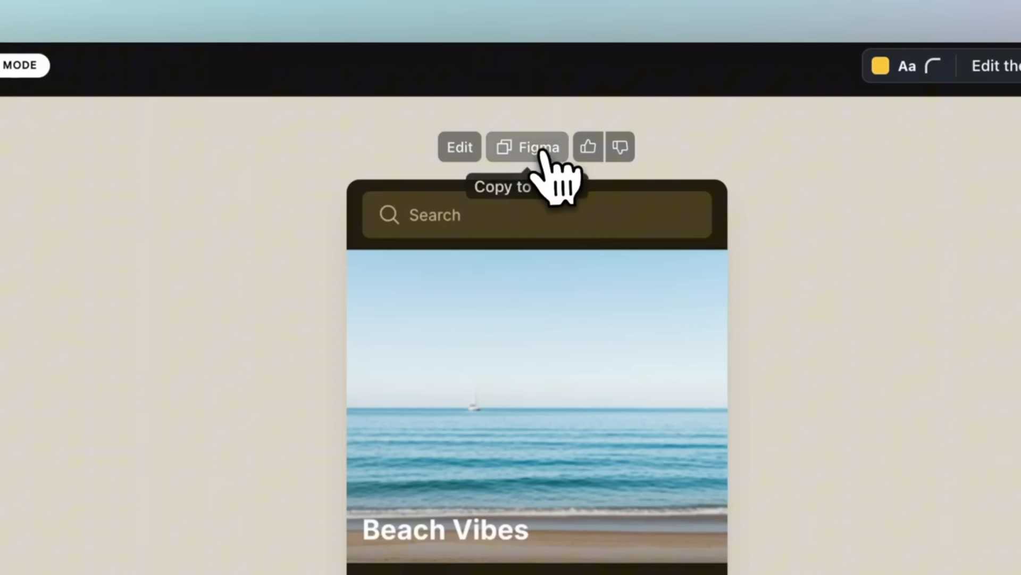
pyautogui.click(528, 146)
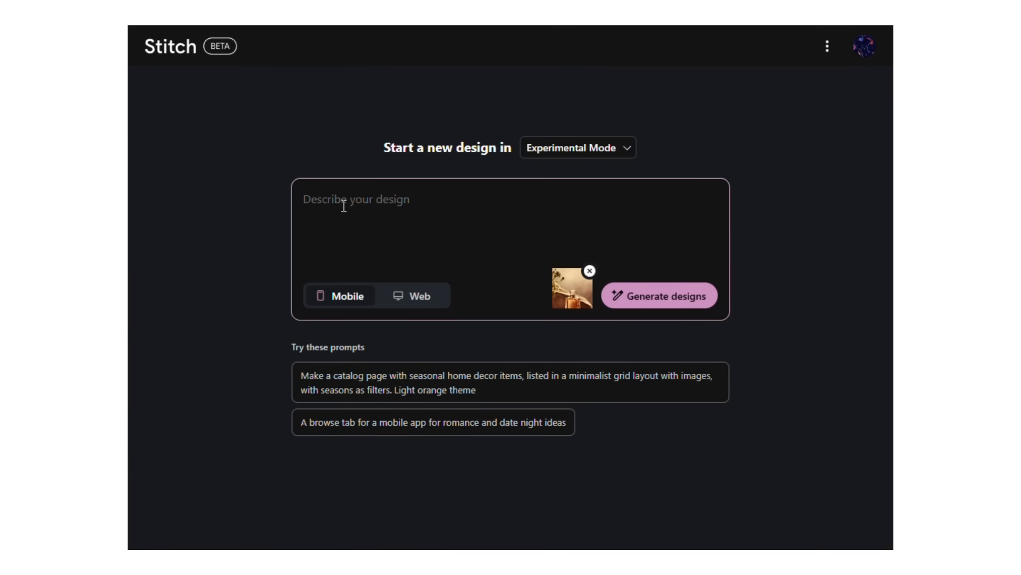
# Generate the Le Parfum WOMEN perfume shop screen from the image and prompt, then review it
pyautogui.write('PE')
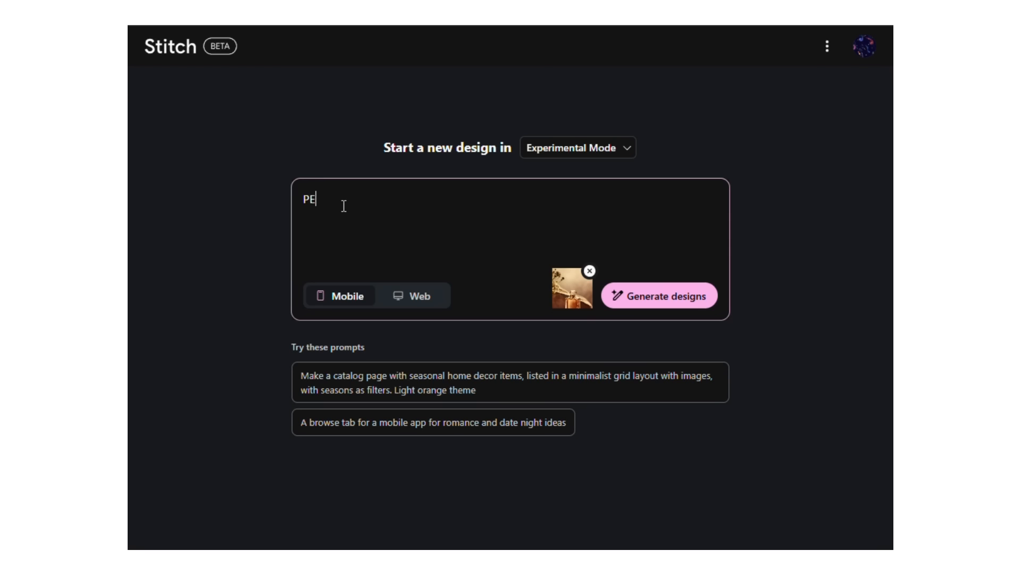
pyautogui.click(659, 295)
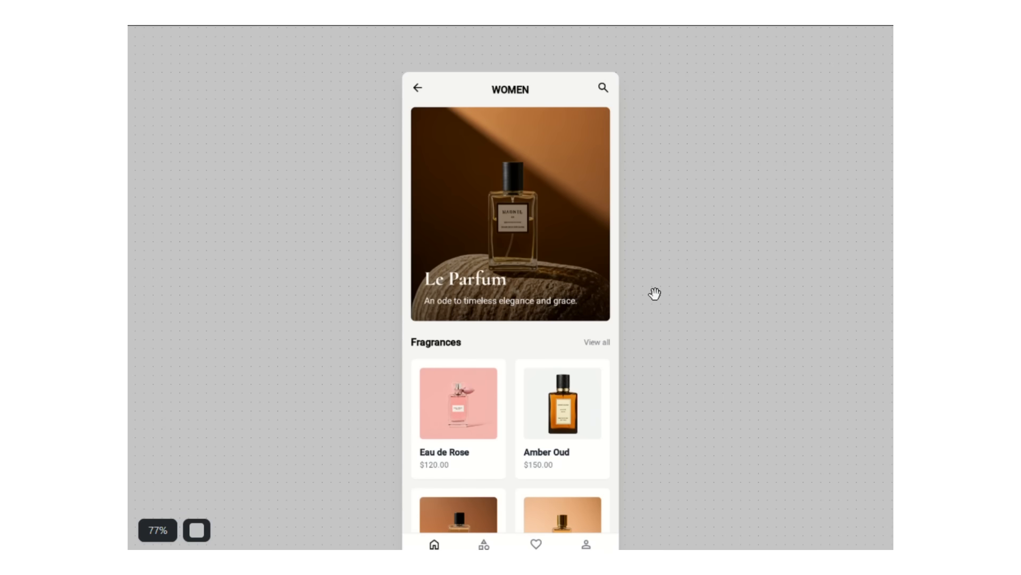
pyautogui.scroll(-3)
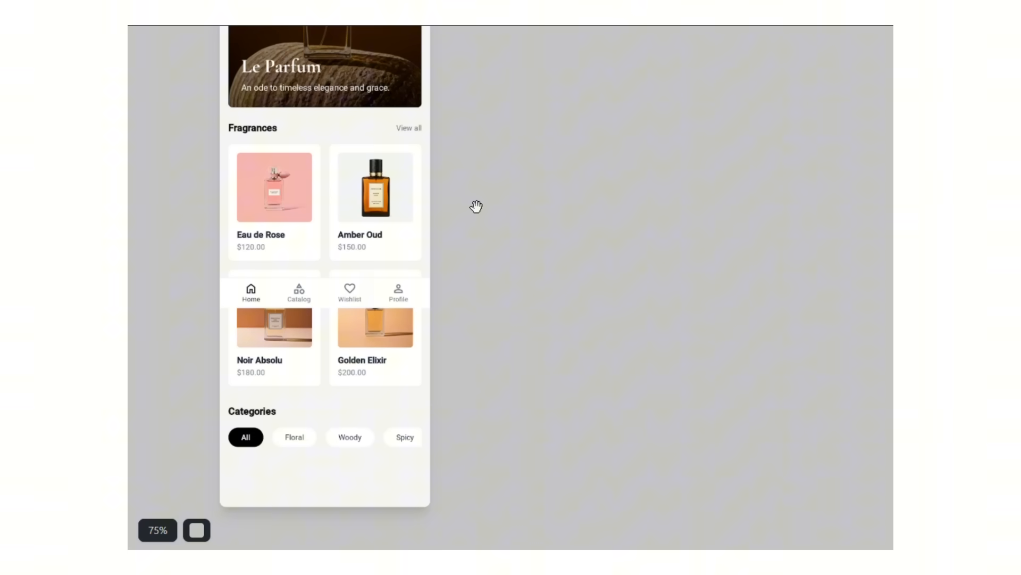
pyautogui.scroll(-3)
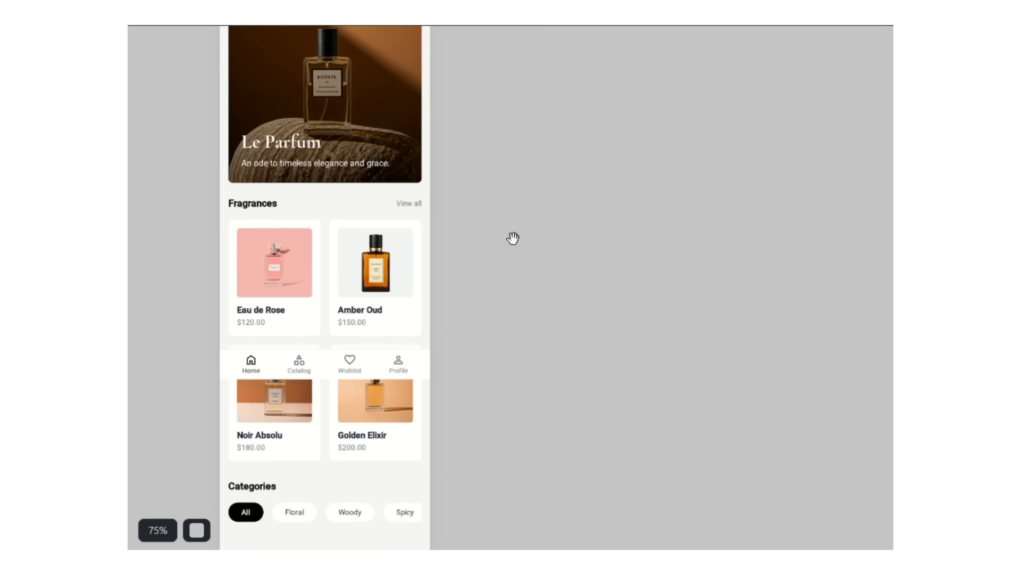
pyautogui.scroll(-3)
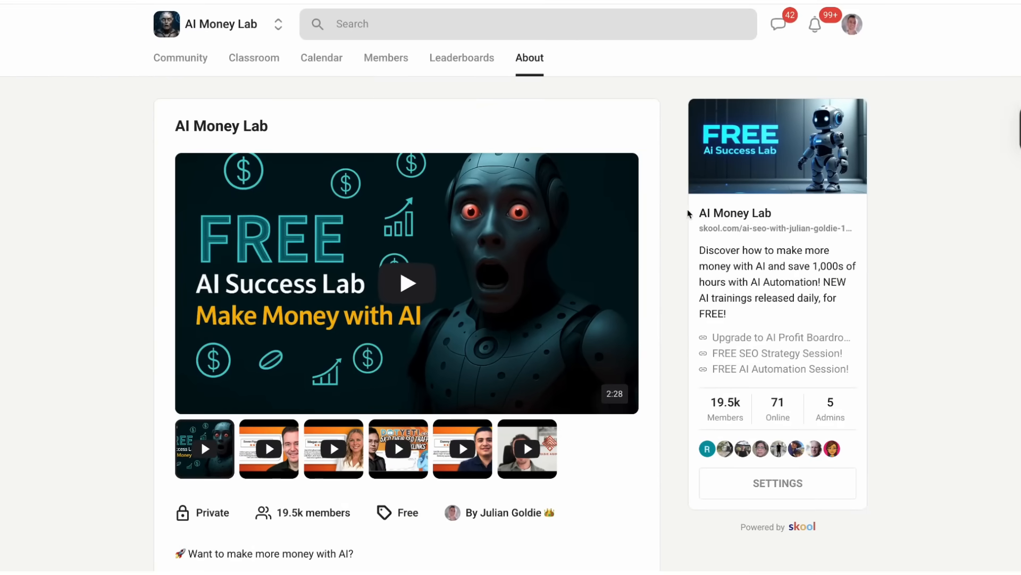
pyautogui.moveTo(300, 122)
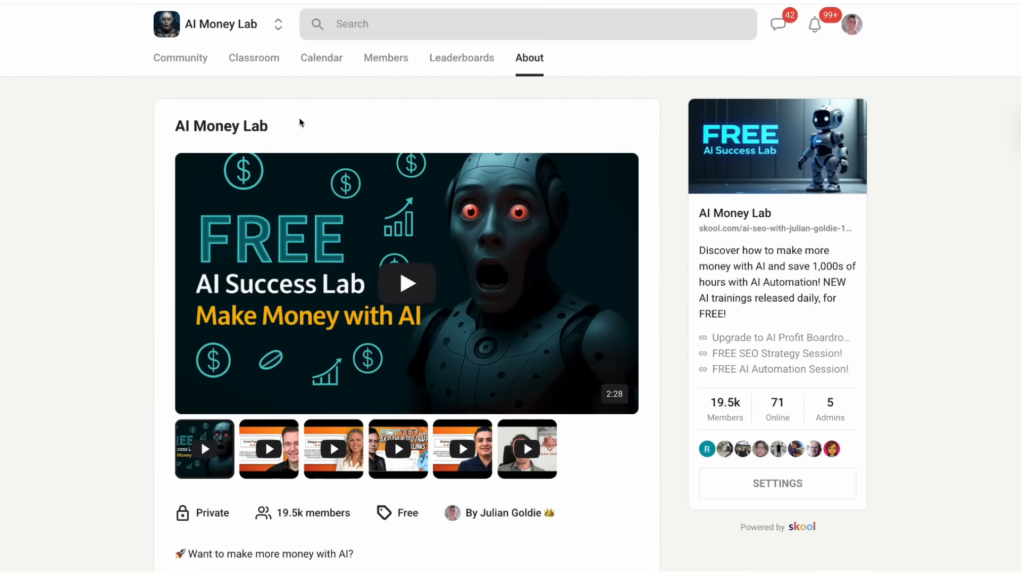
pyautogui.moveTo(388, 220)
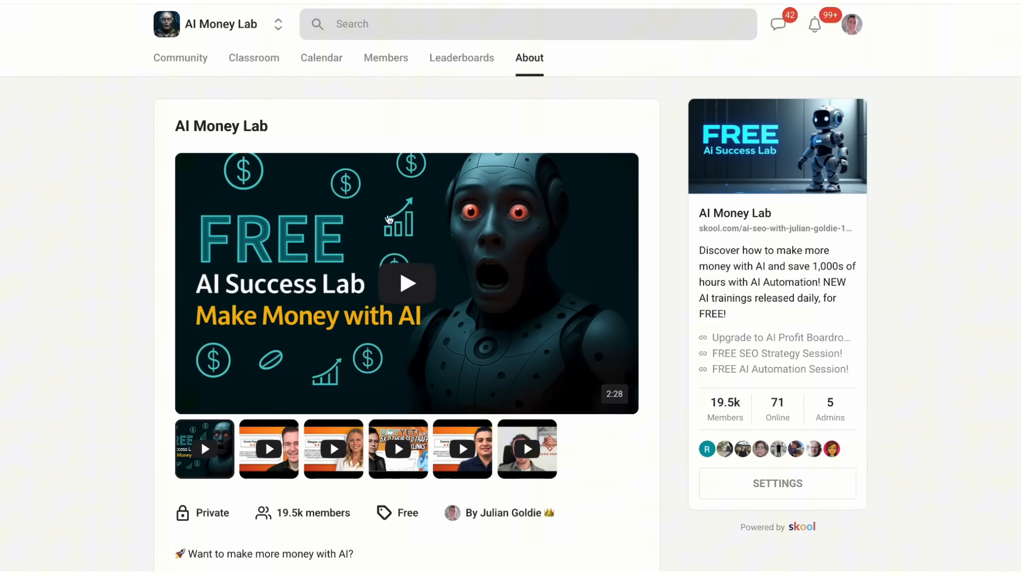
# Open the AI AVATAR SIDE HUSTLE lesson in FREE: Learn AI Automation Course and scroll through it
pyautogui.click(180, 57)
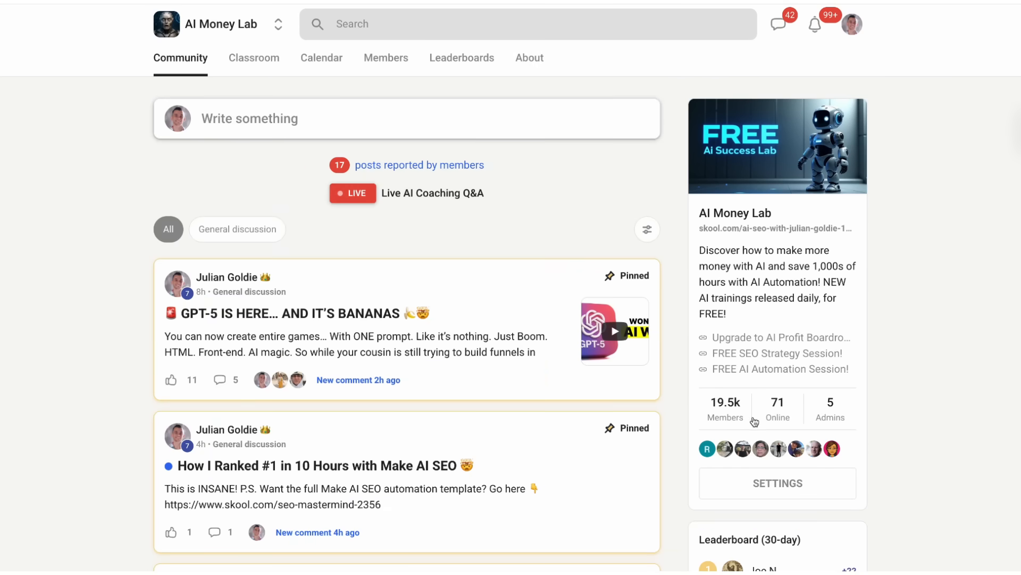
pyautogui.click(253, 58)
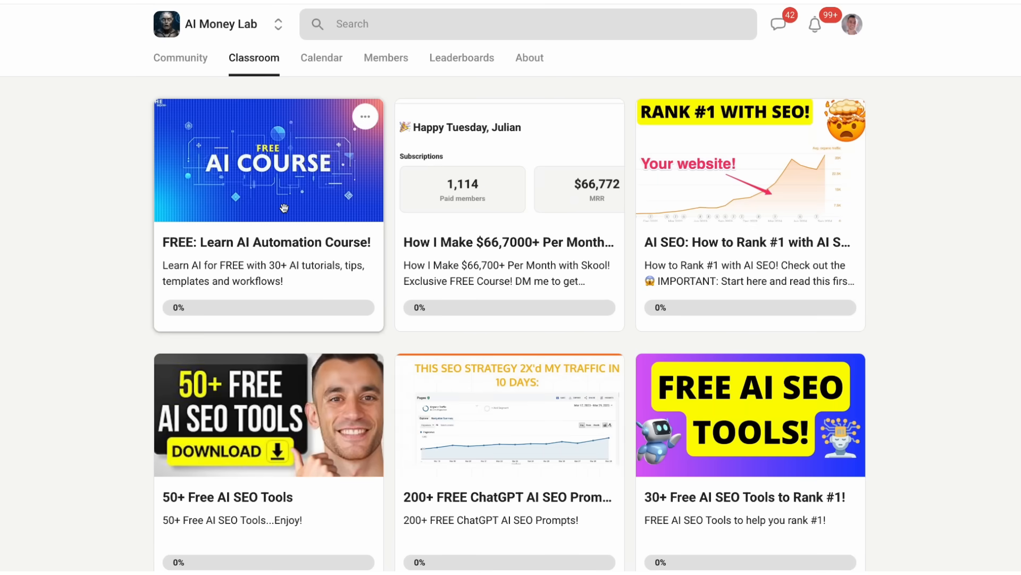
pyautogui.click(268, 160)
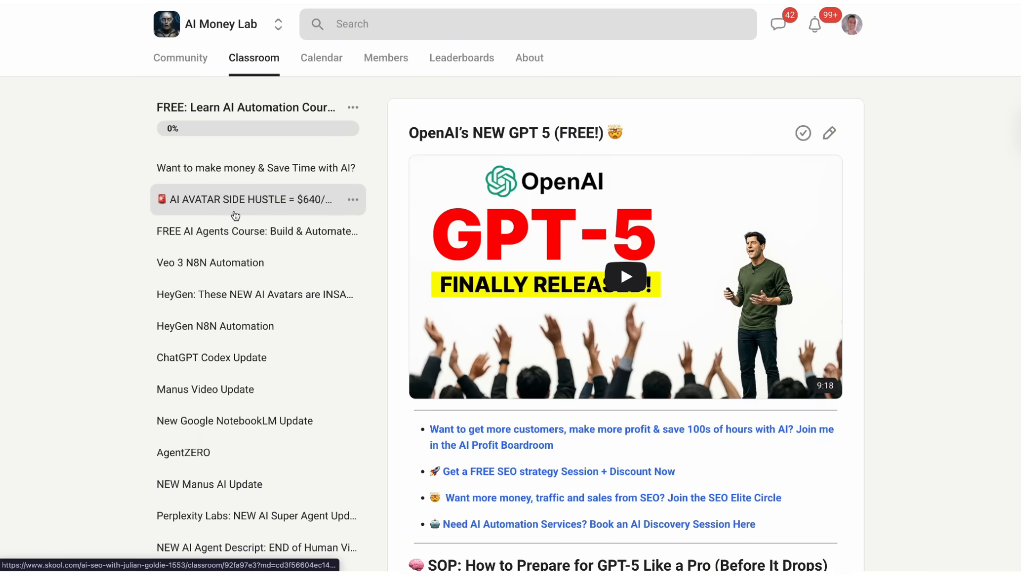
pyautogui.click(241, 198)
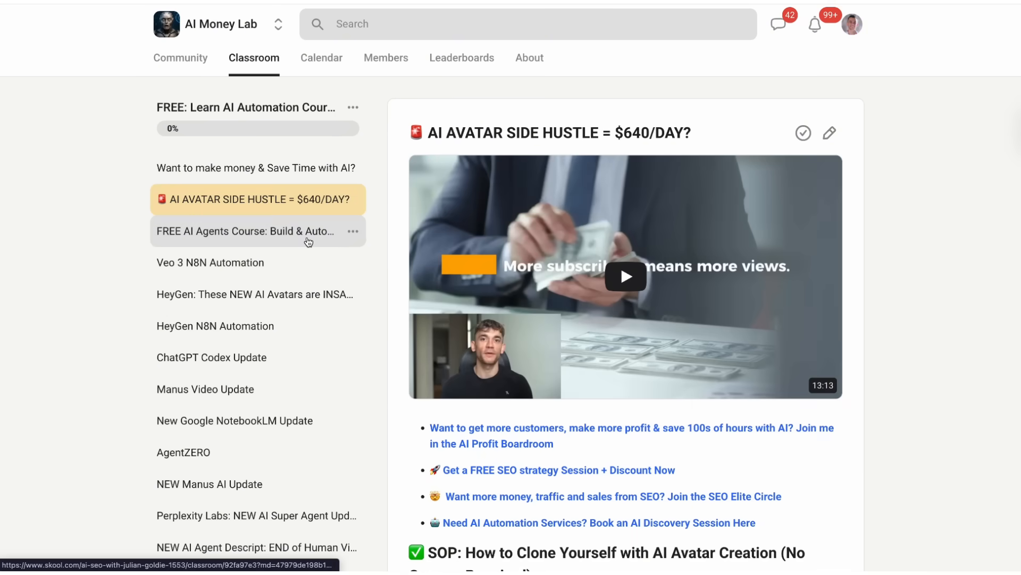
pyautogui.scroll(-3)
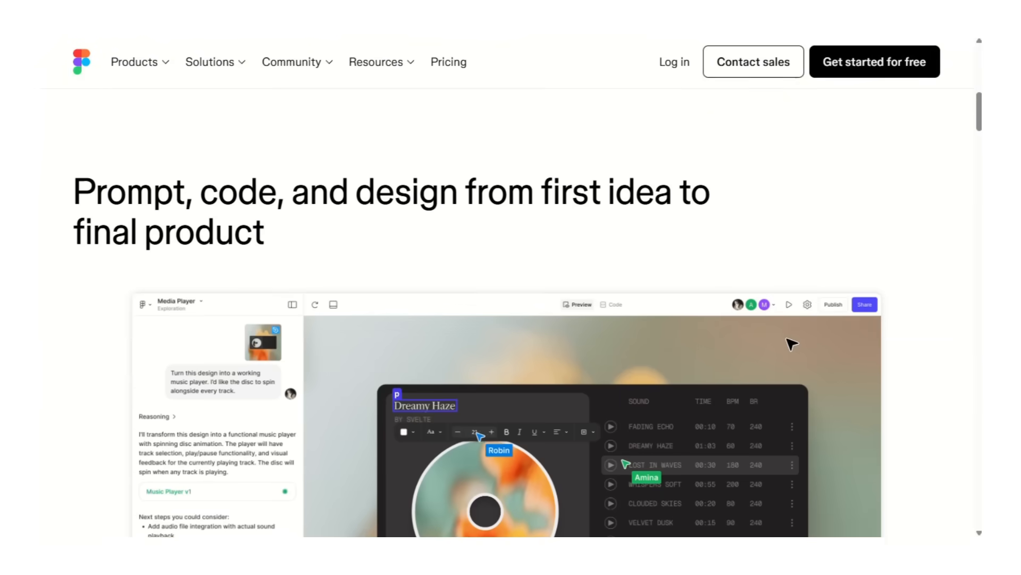
pyautogui.scroll(-3)
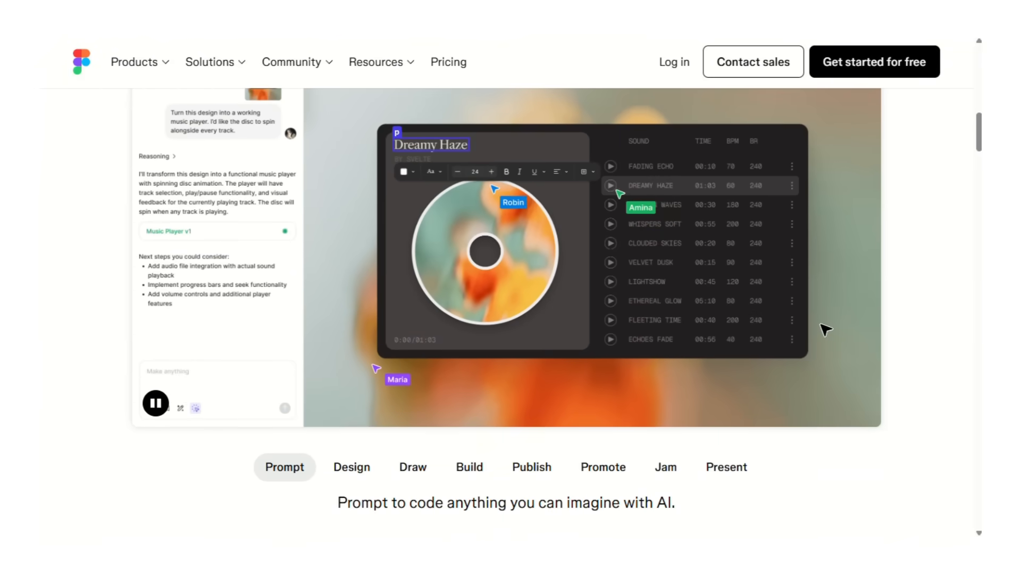
pyautogui.scroll(-3)
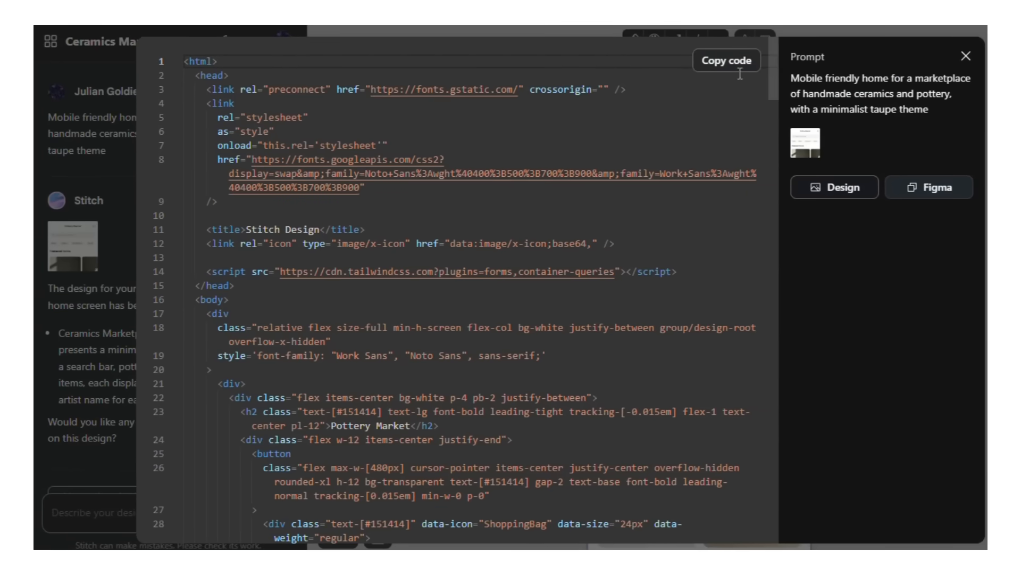
# Copy the ceramics marketplace screen's HTML code and send the design to Figma
pyautogui.click(928, 187)
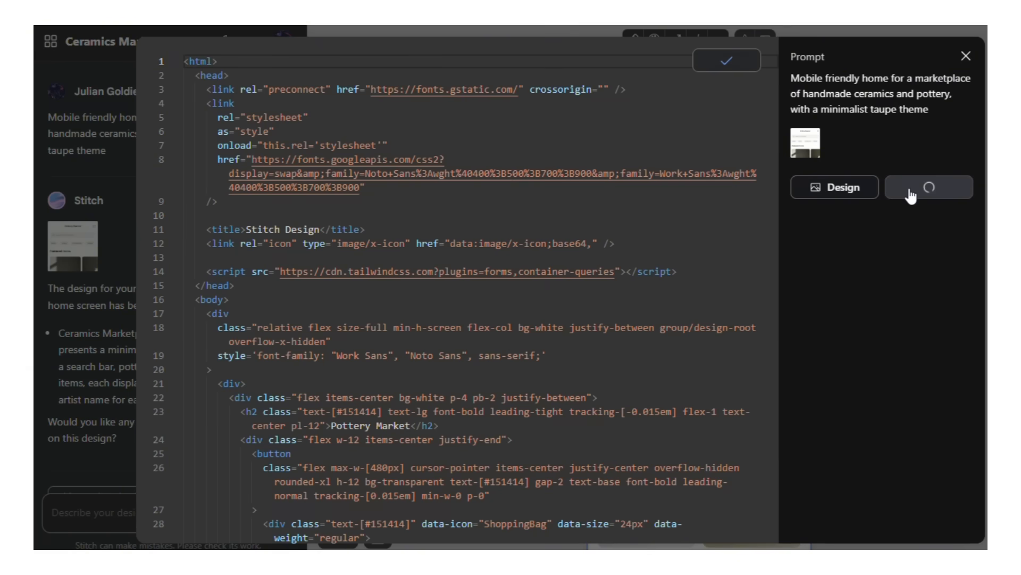
pyautogui.click(929, 187)
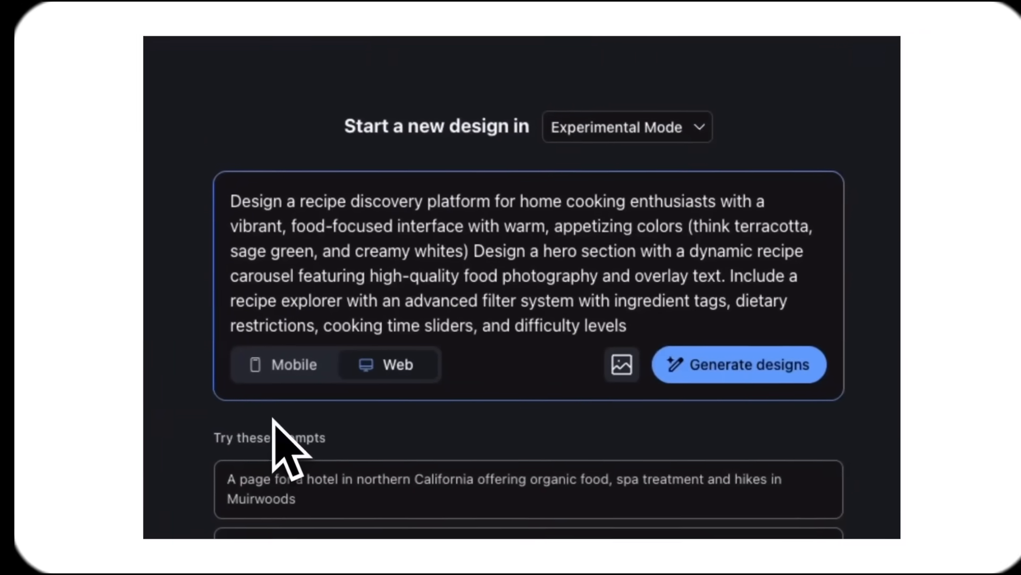
# Generate the recipe platform designs, then begin a new request: 'create a screen that show'
pyautogui.click(739, 363)
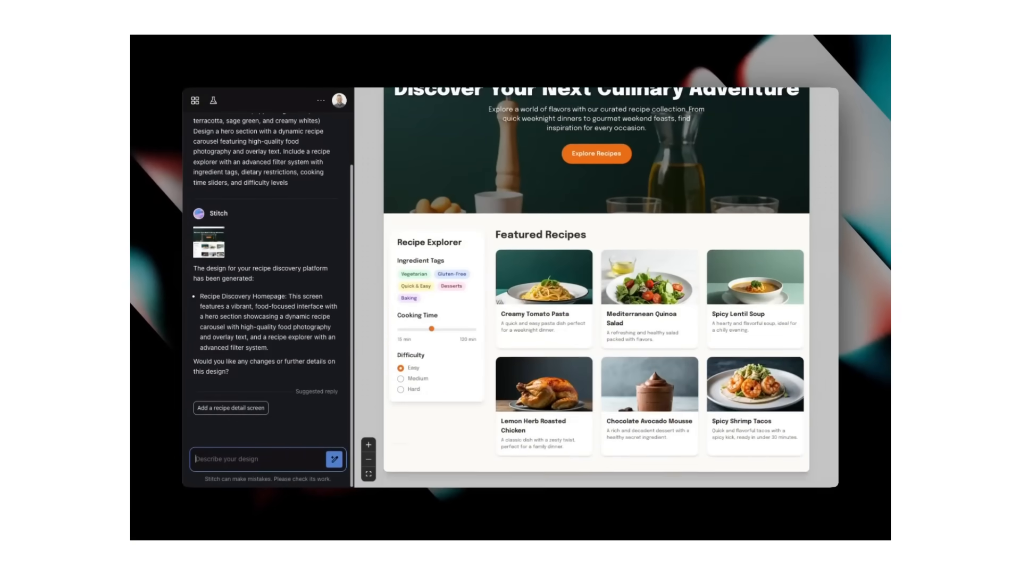
pyautogui.write('create a screen that show')
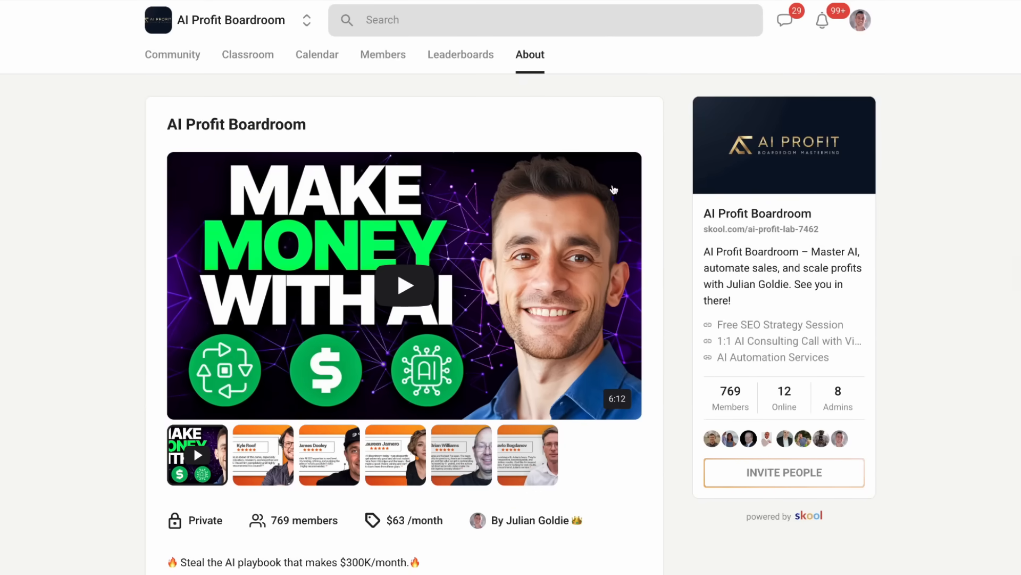
# Browse AI Profit Boardroom's Classroom and Community feed, then open AI Money Lab's About page
pyautogui.click(247, 54)
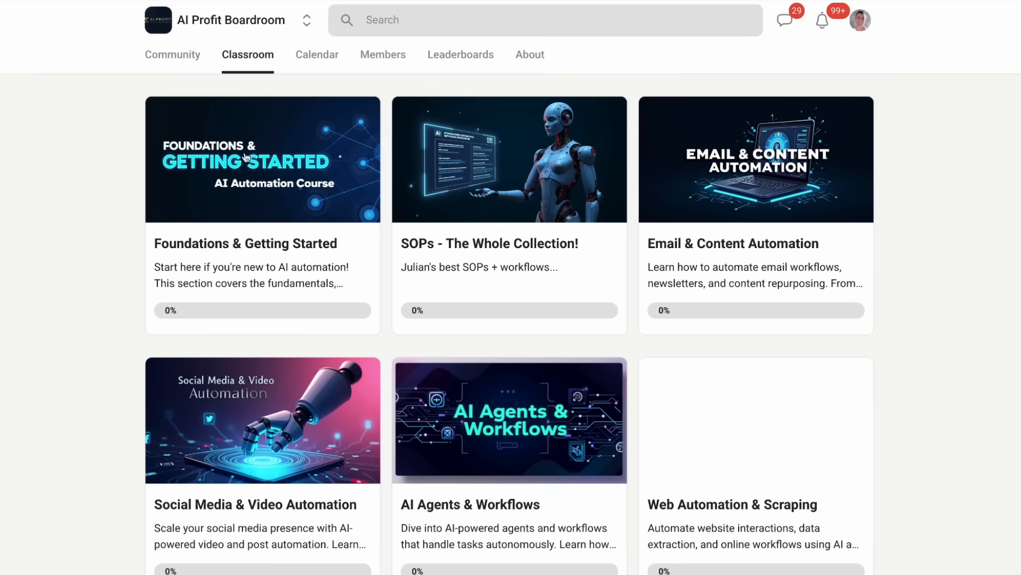
pyautogui.scroll(-3)
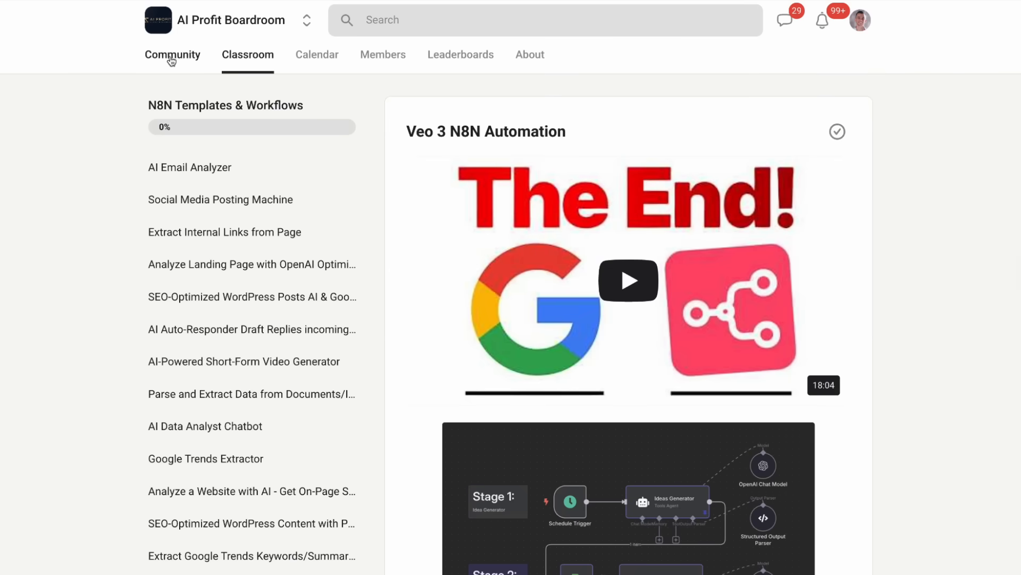
pyautogui.click(171, 55)
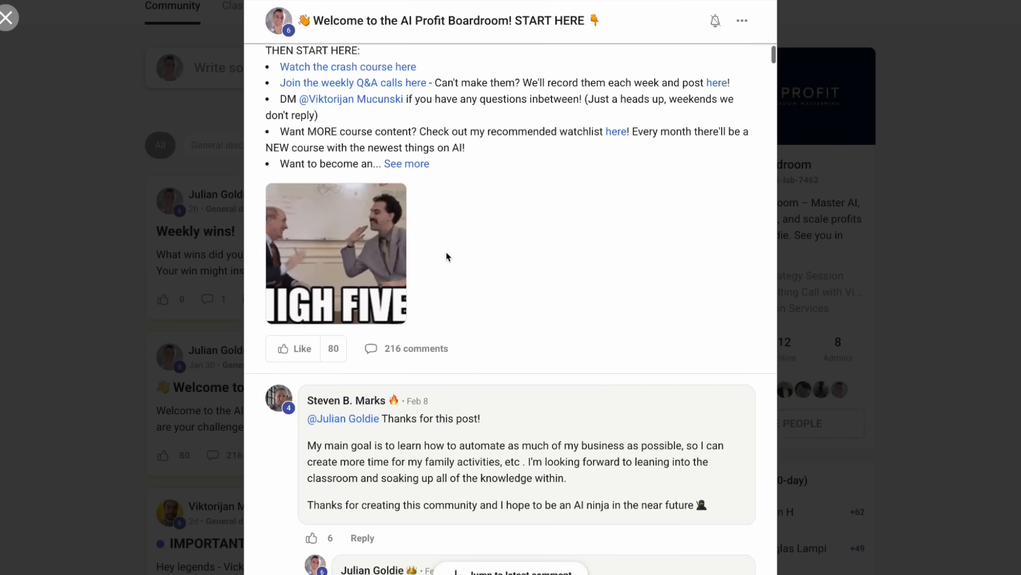
pyautogui.scroll(-3)
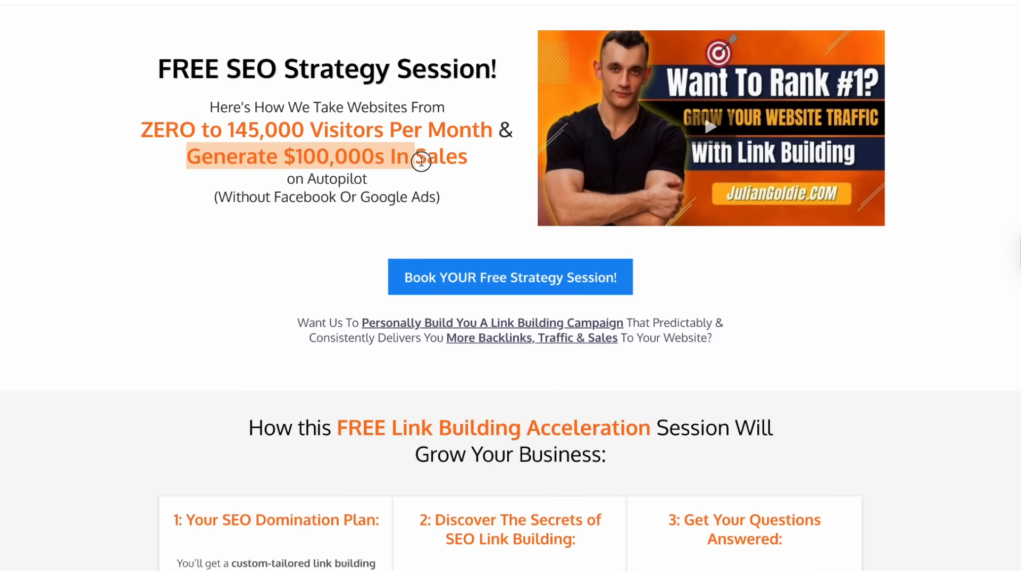
pyautogui.click(364, 215)
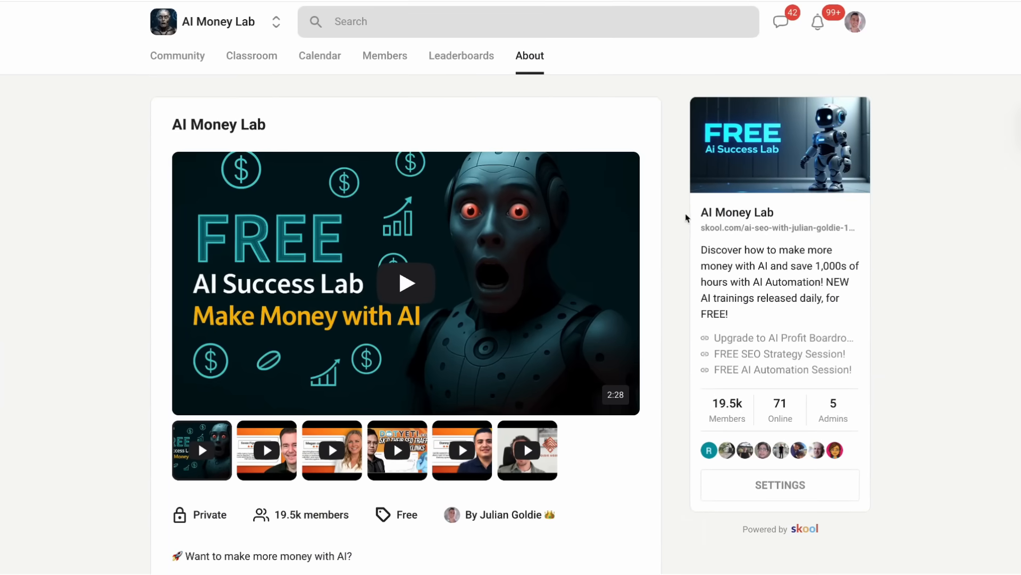
pyautogui.moveTo(278, 108)
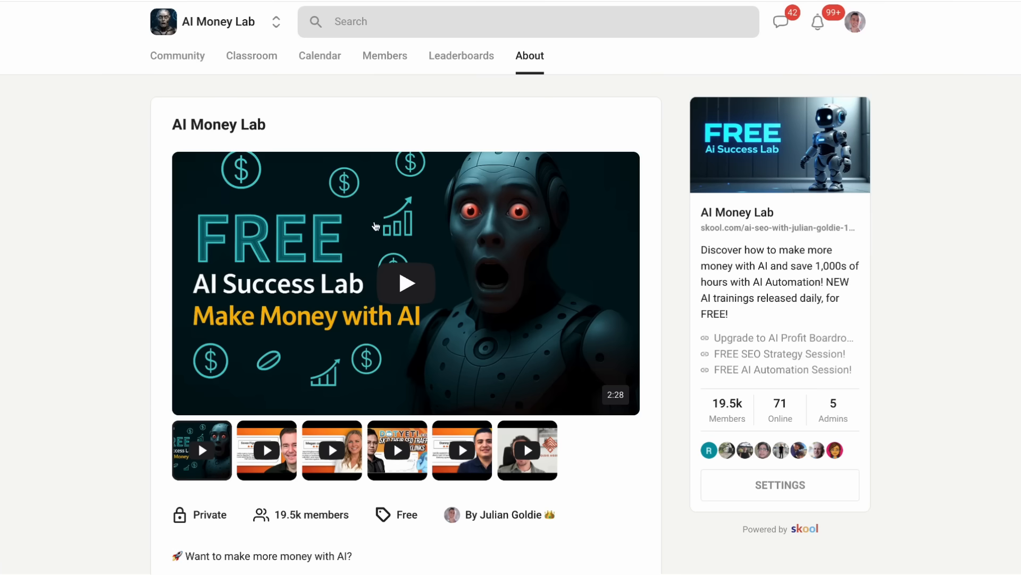
# Browse AI Money Lab's courses: the AI automation course, AI avatar side hustle and AI agents lessons
pyautogui.click(177, 55)
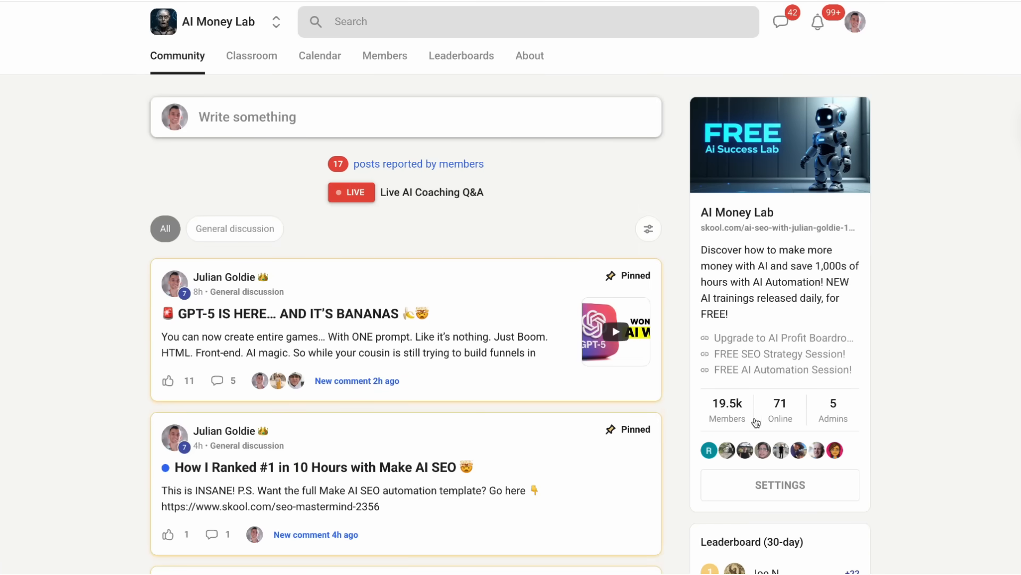
pyautogui.click(252, 56)
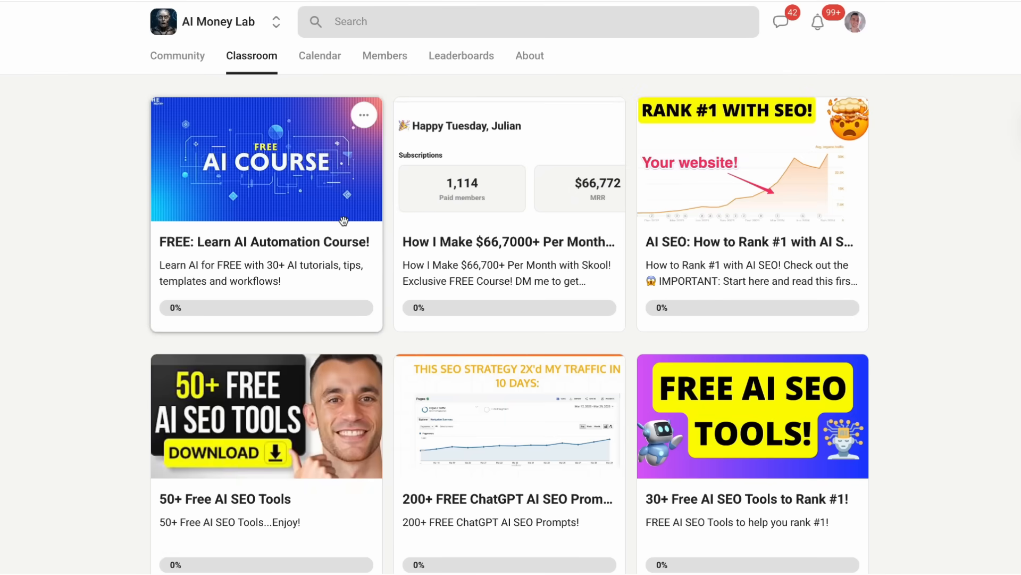
pyautogui.moveTo(282, 207)
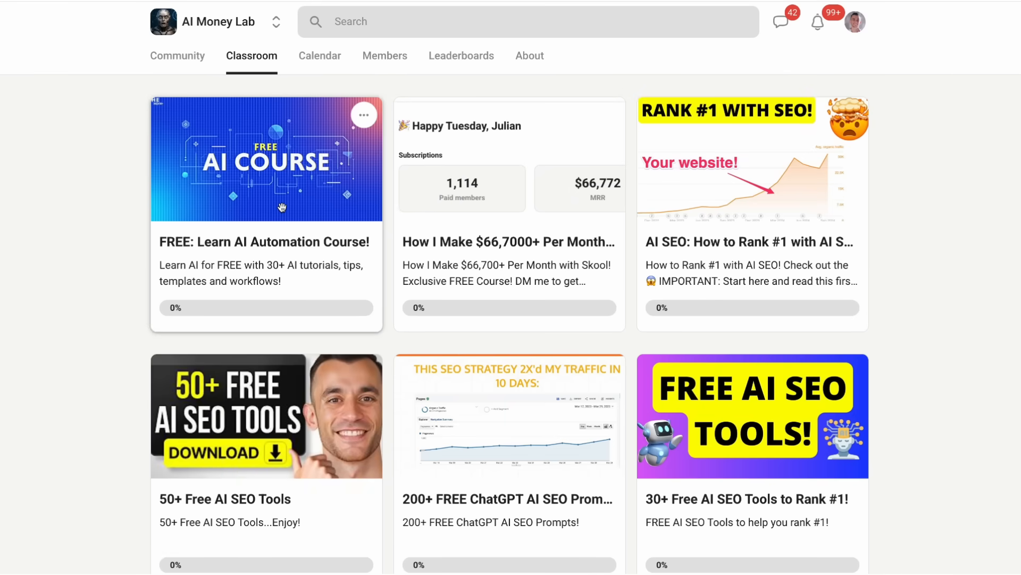
pyautogui.click(266, 159)
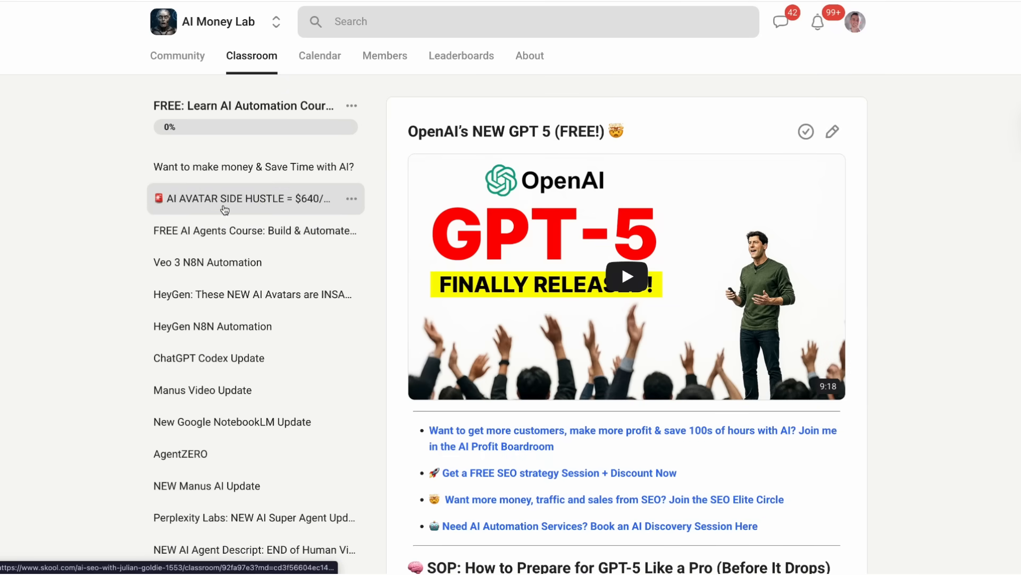
pyautogui.click(255, 198)
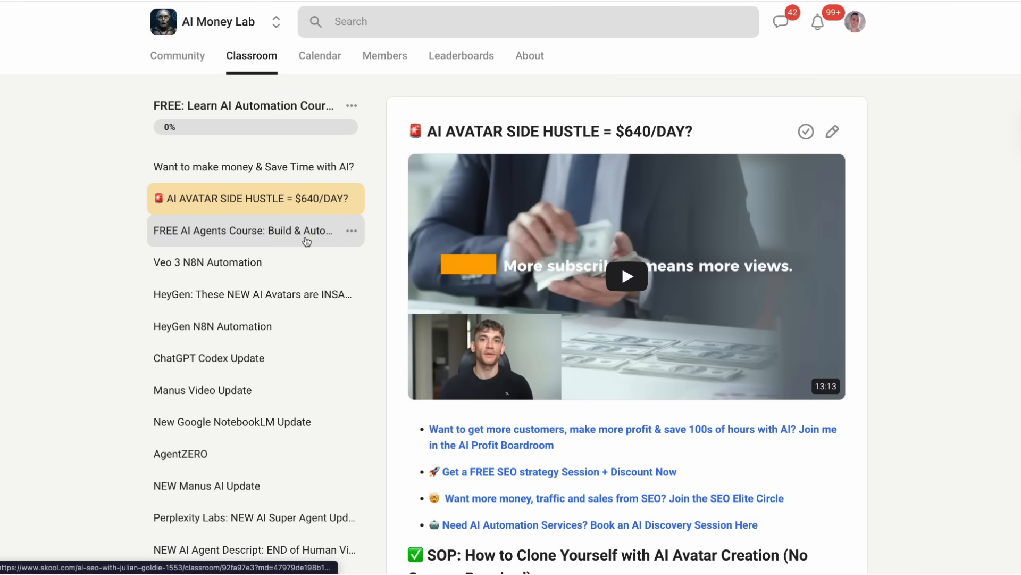
pyautogui.scroll(-3)
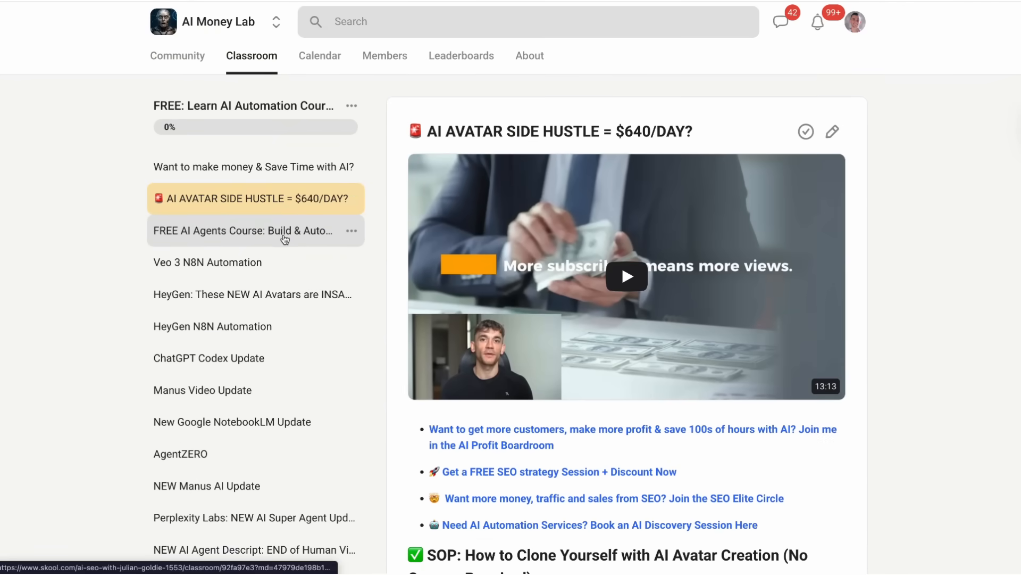
pyautogui.click(243, 230)
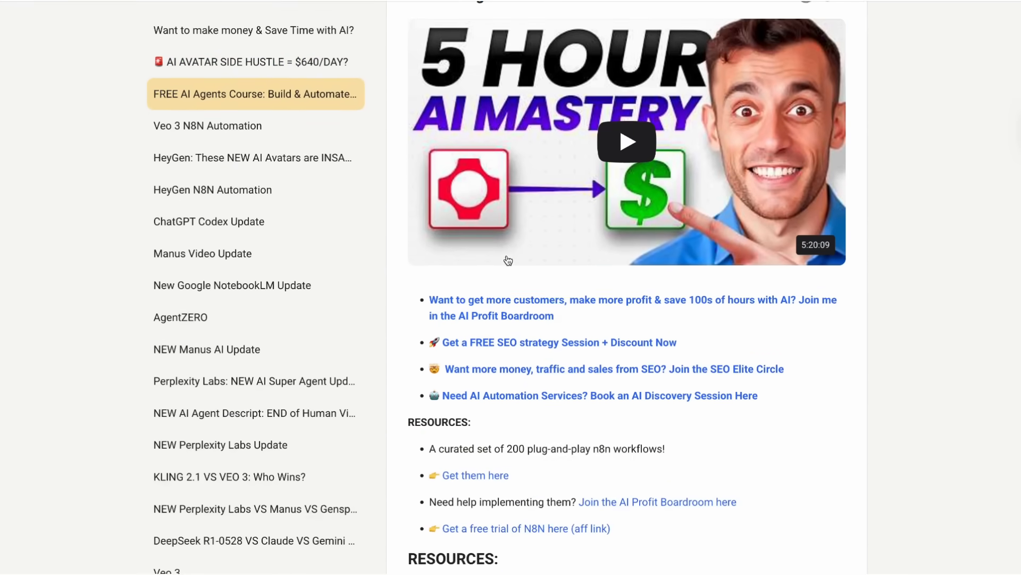
pyautogui.scroll(-3)
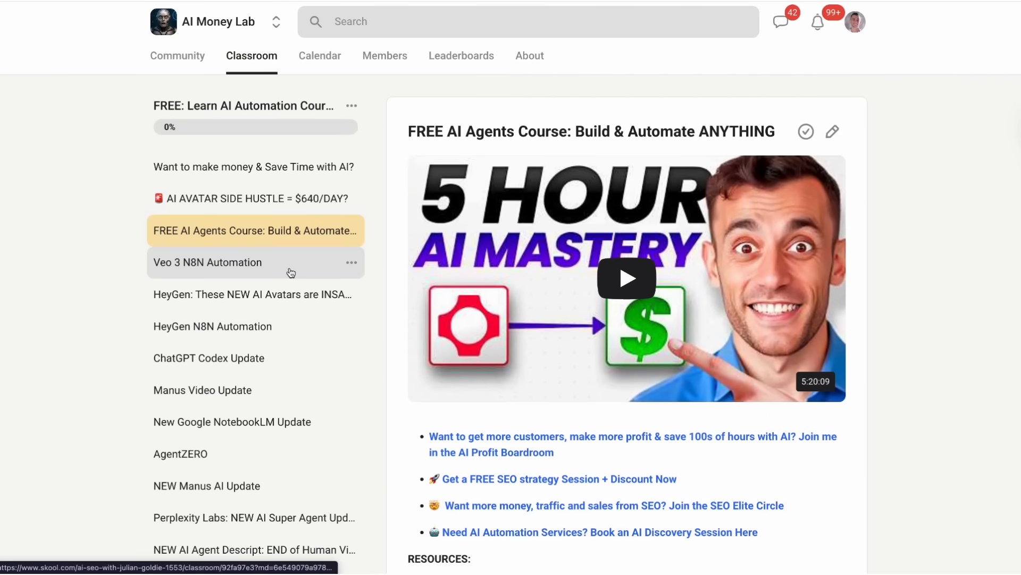
pyautogui.scroll(-3)
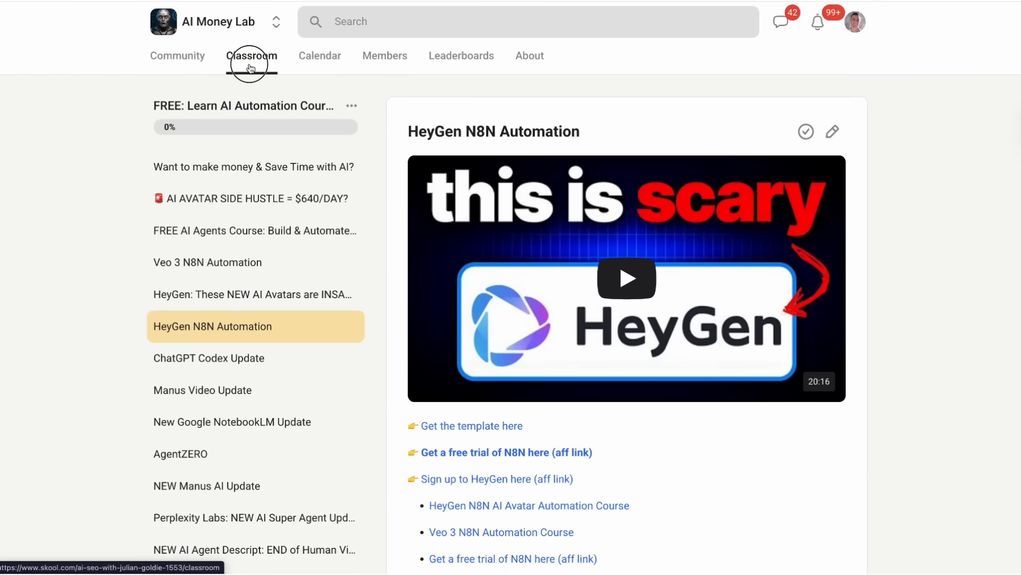
# Open the 50+ Free AI SEO Tools course and its Free Content Humanizer lesson
pyautogui.click(252, 55)
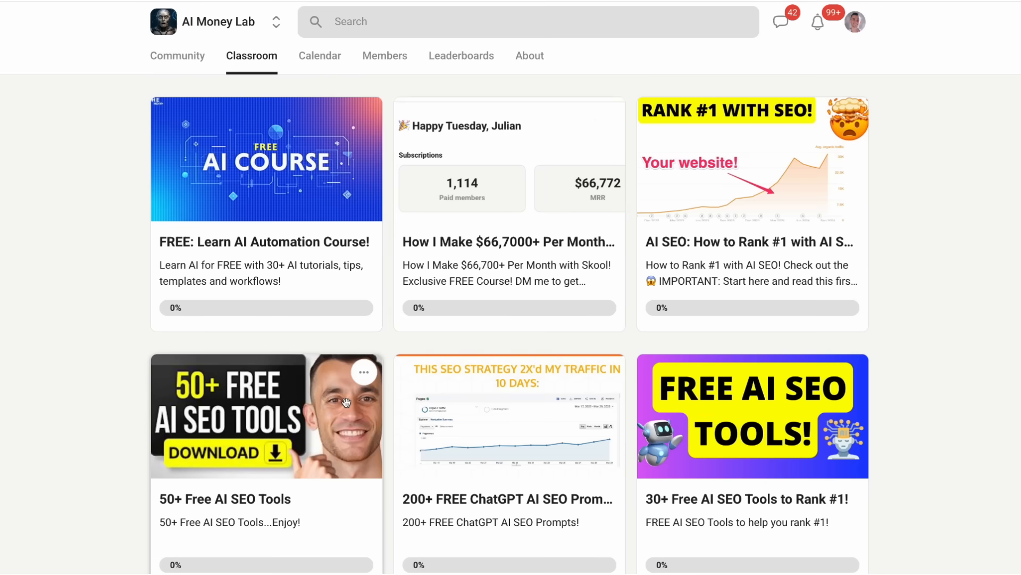
pyautogui.click(266, 415)
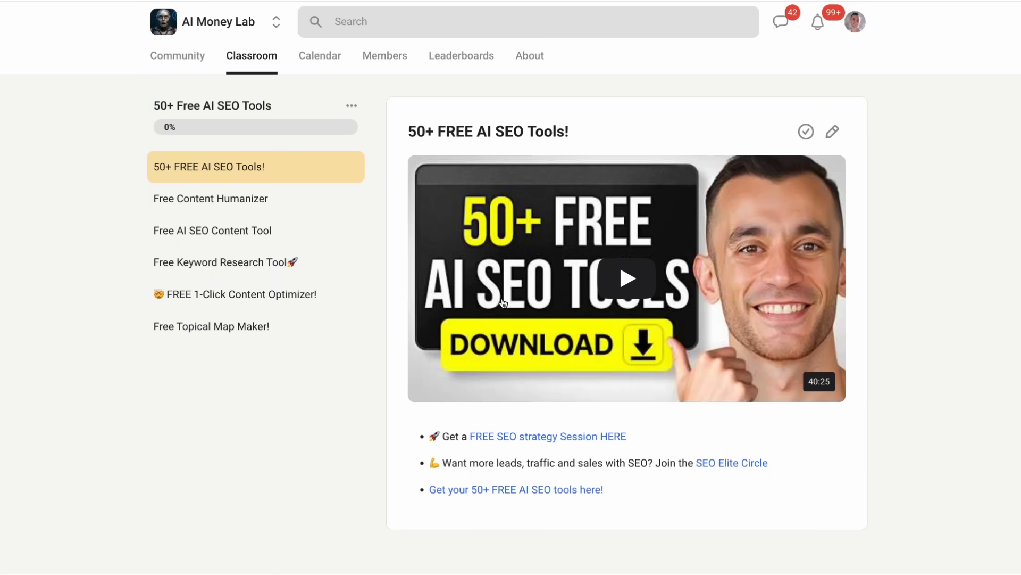
pyautogui.moveTo(647, 371)
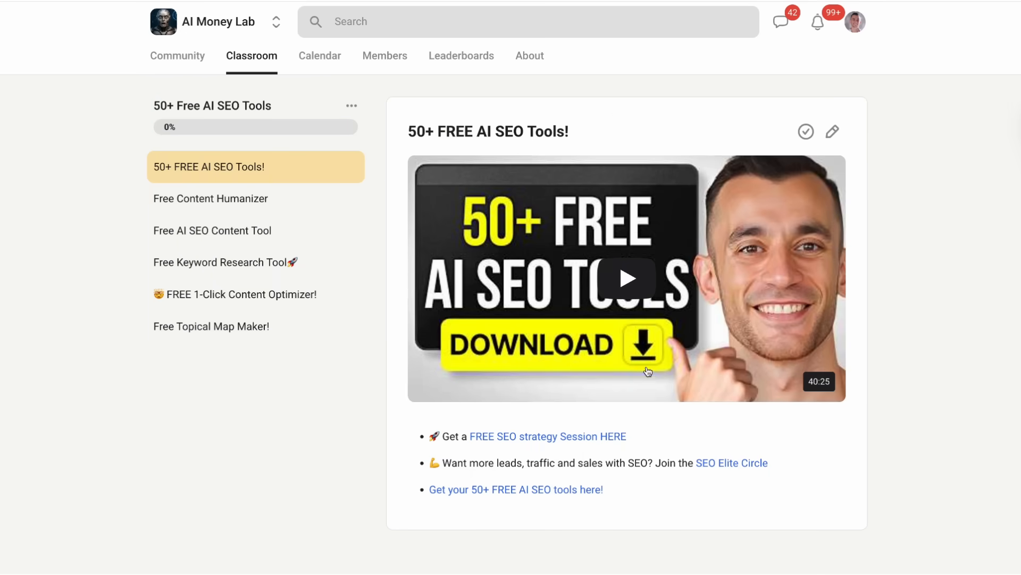
pyautogui.moveTo(648, 372)
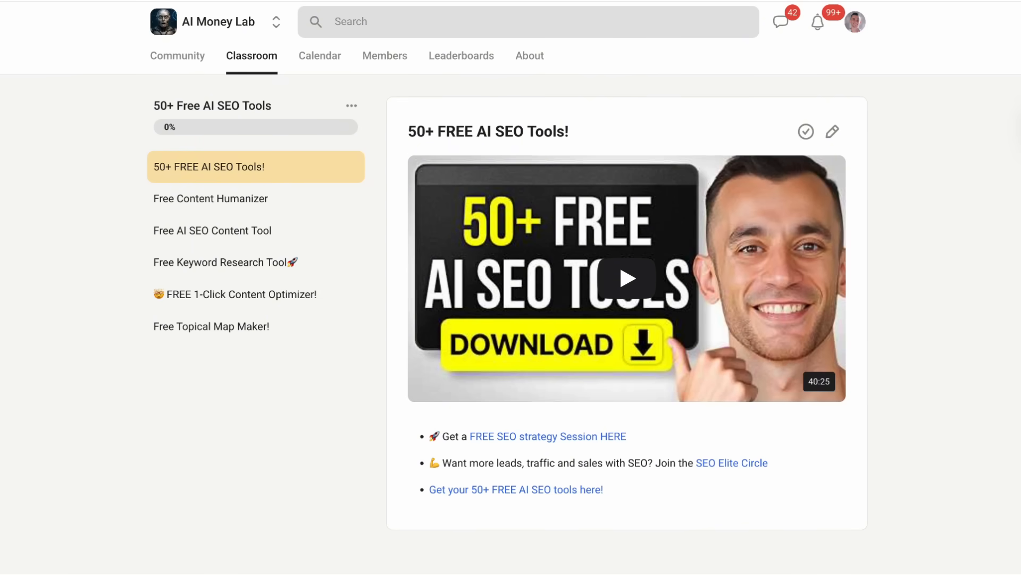
pyautogui.click(210, 198)
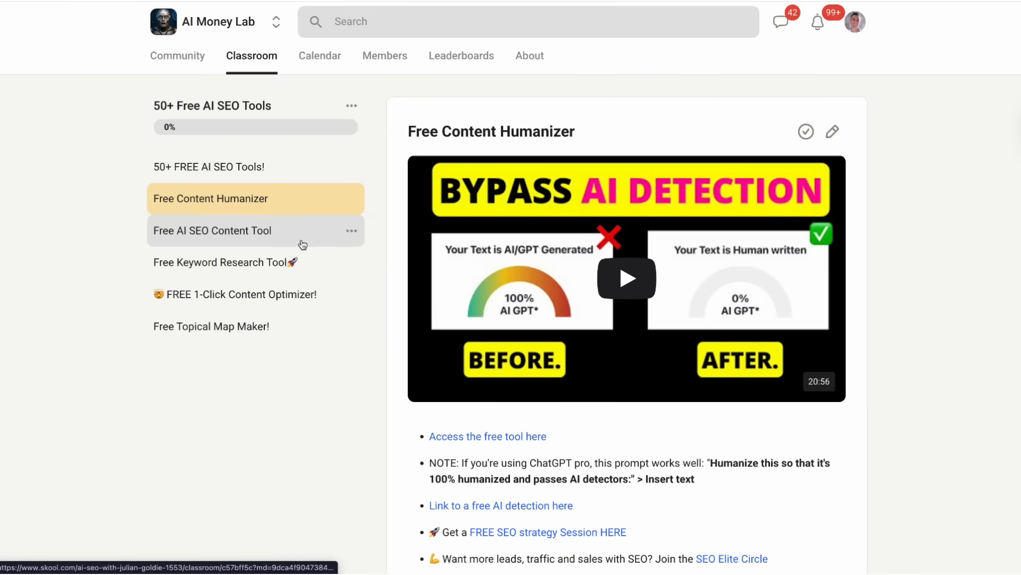
pyautogui.click(212, 230)
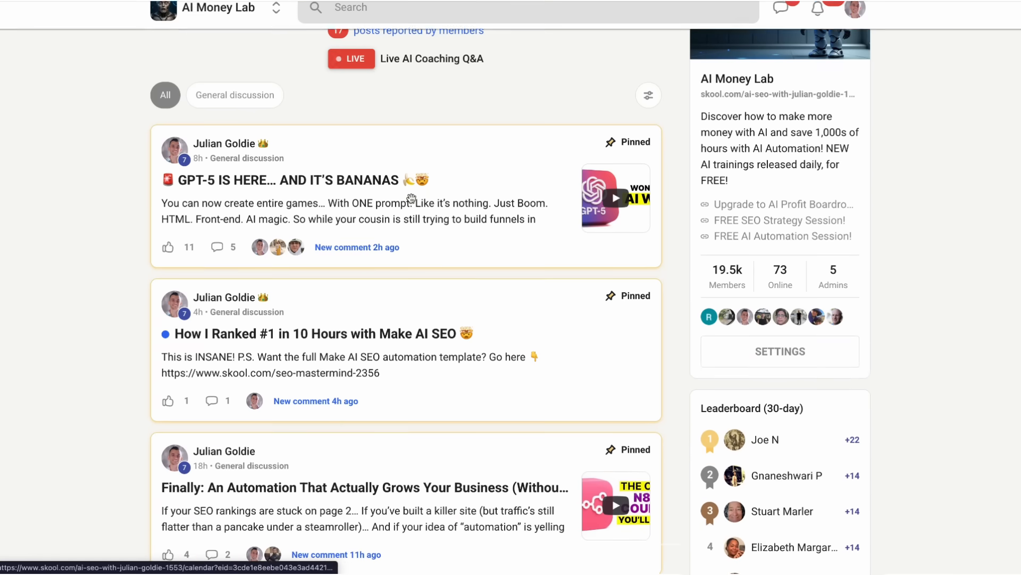
# Scroll AI Money Lab's feed, view the members list, then show the August 2025 calendar
pyautogui.scroll(-3)
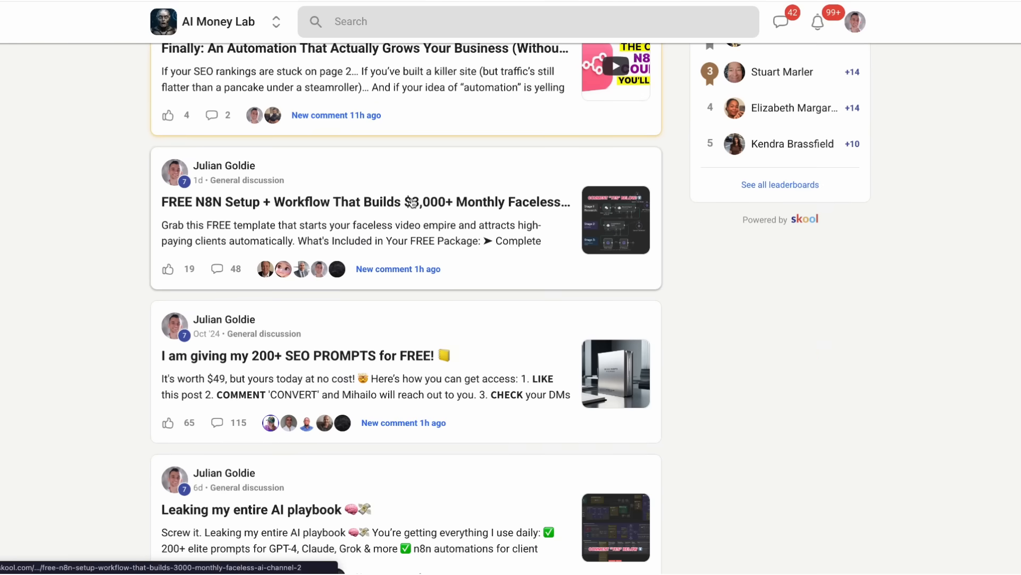
pyautogui.scroll(-3)
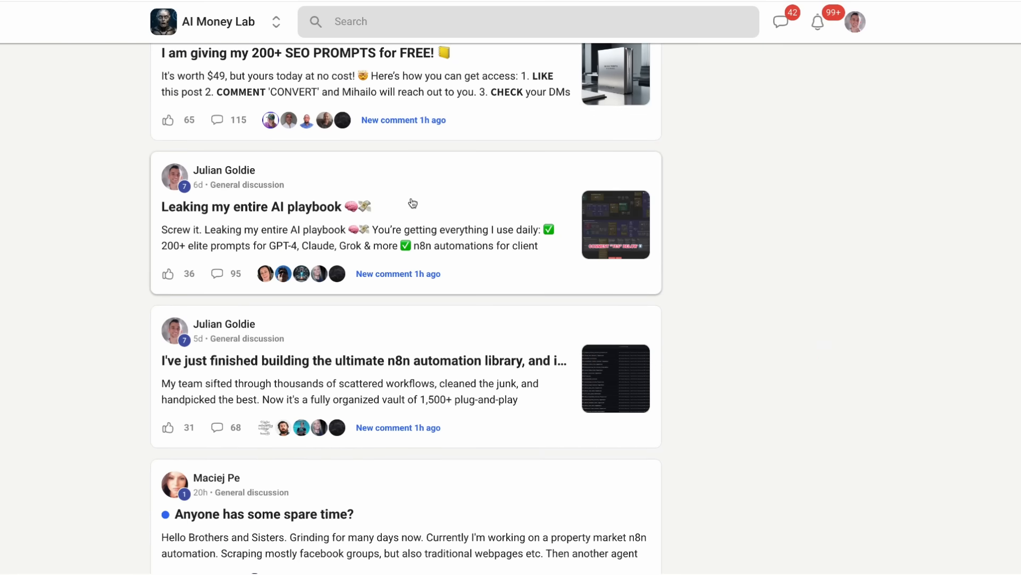
pyautogui.scroll(-3)
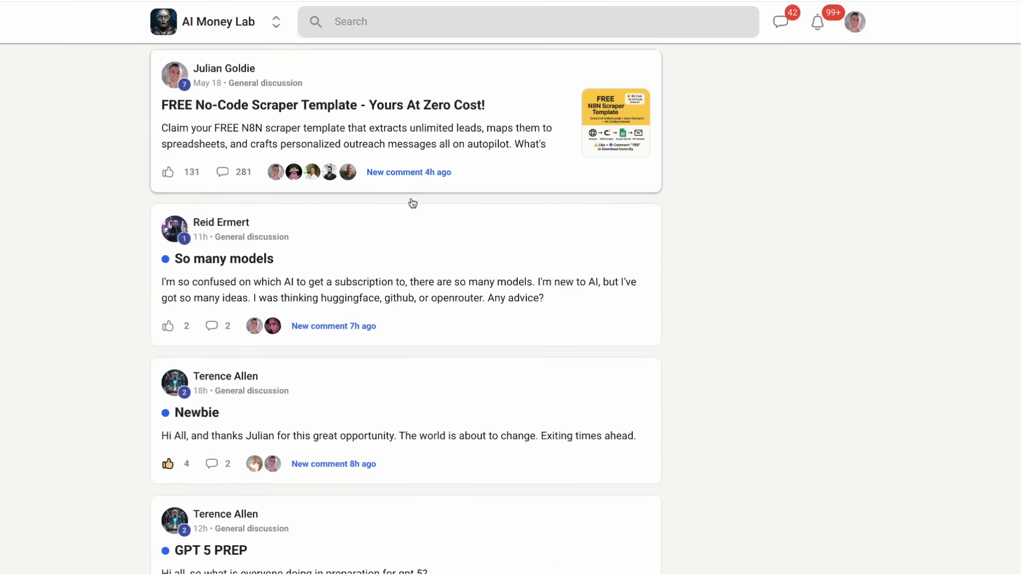
pyautogui.scroll(-3)
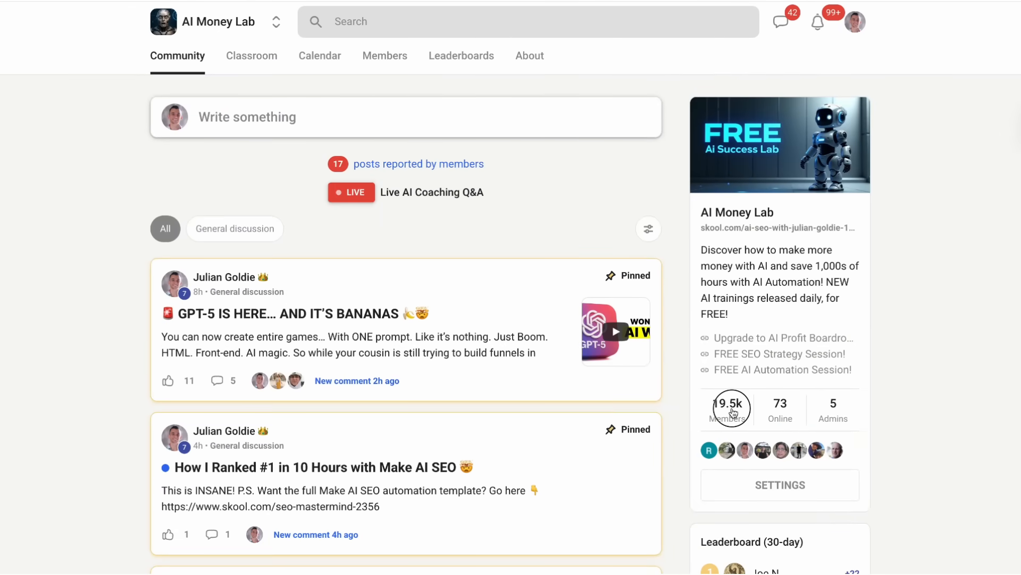
pyautogui.click(384, 55)
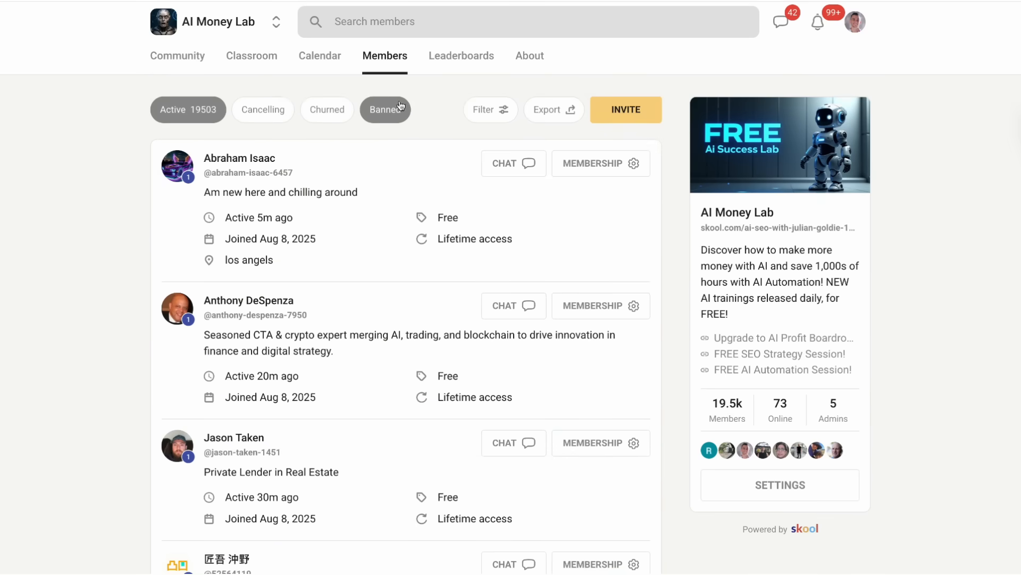
pyautogui.click(319, 55)
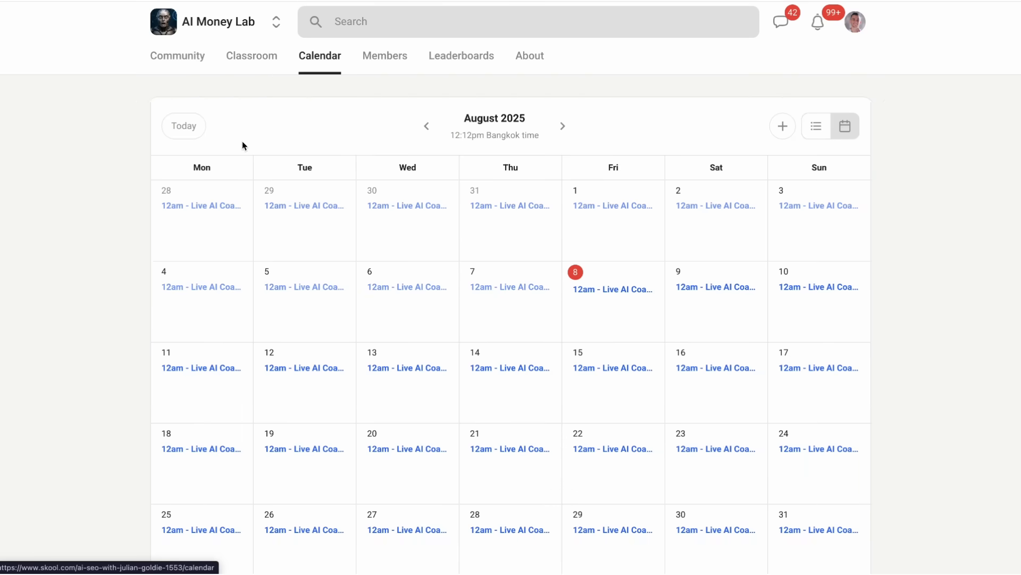
pyautogui.moveTo(615, 459)
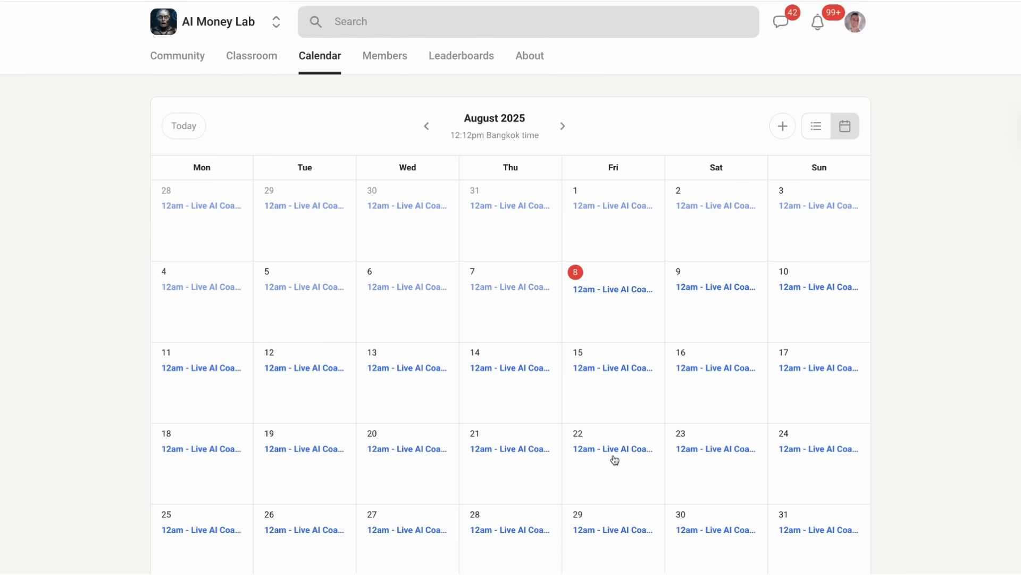
pyautogui.moveTo(775, 393)
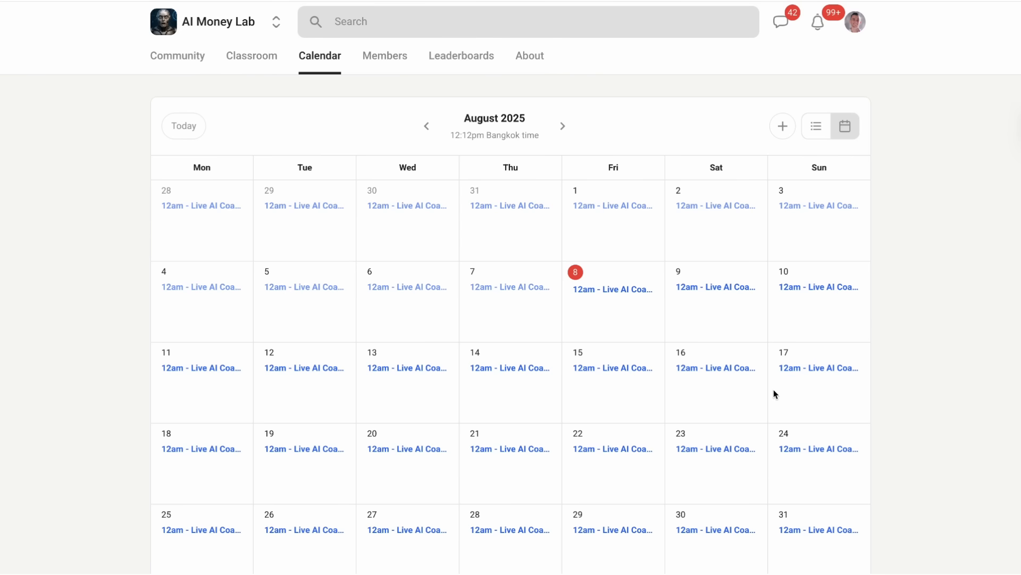